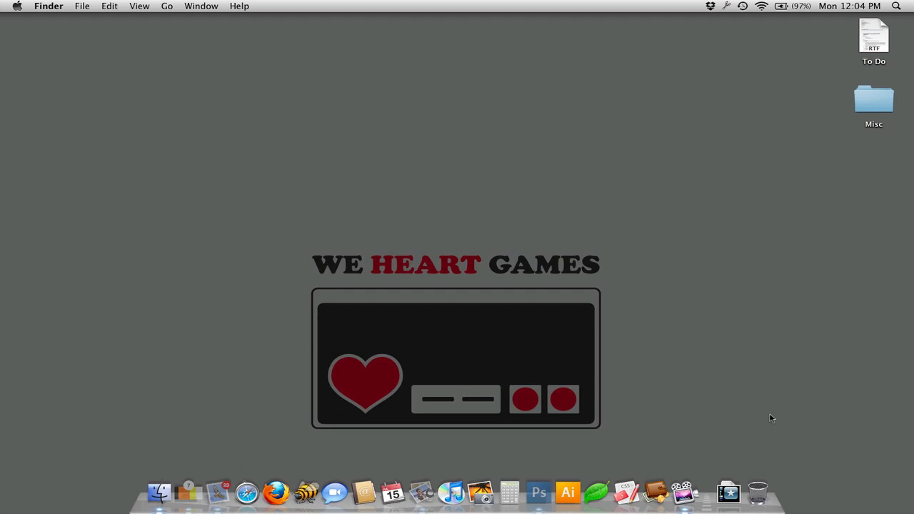
# Launch Photoshop from the Dock to start a new 512×512 px document.
pyautogui.click(538, 492)
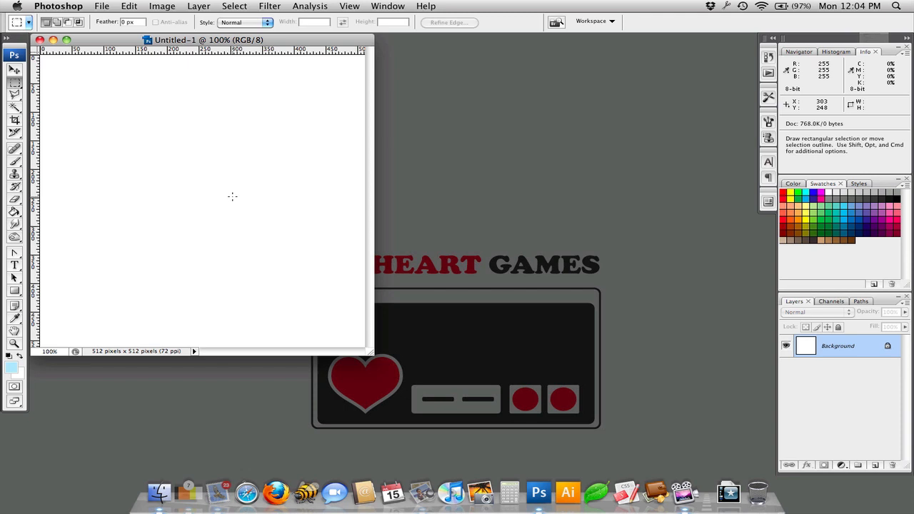
pyautogui.click(14, 70)
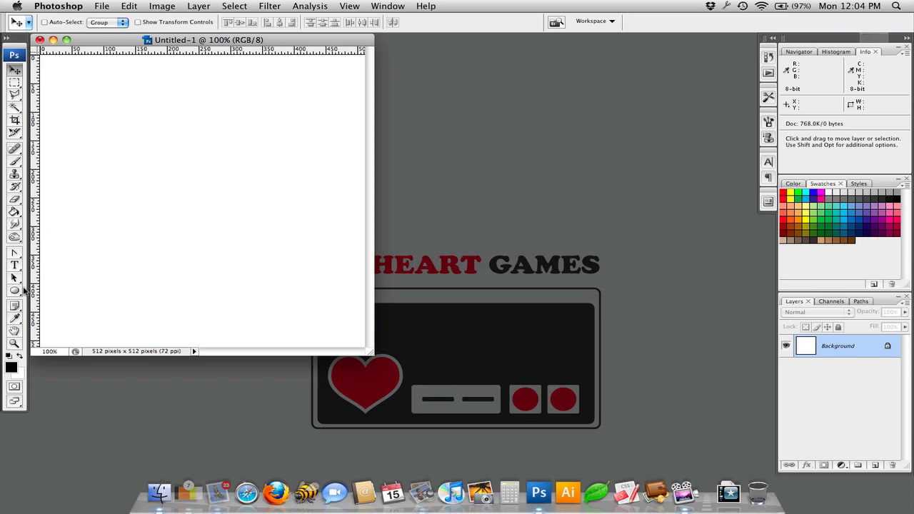
pyautogui.moveTo(200, 228); pyautogui.dragTo(228, 253)
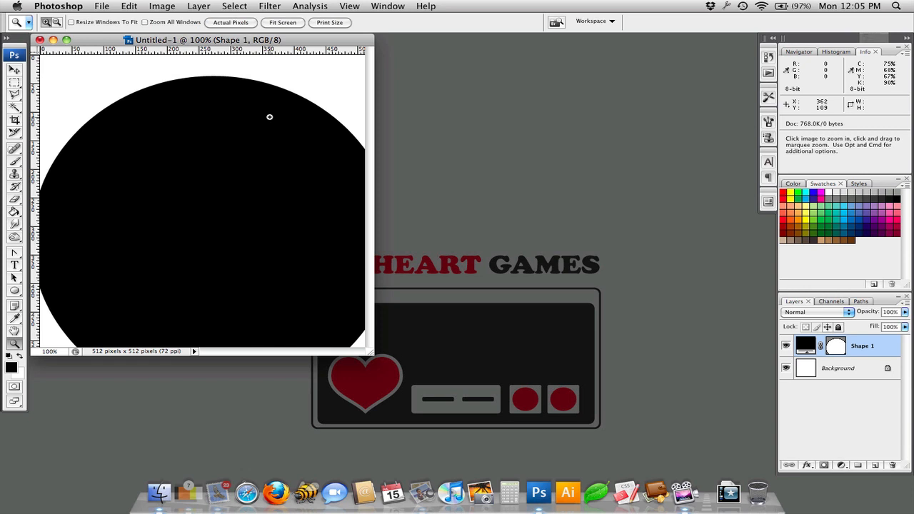
pyautogui.moveTo(269, 116); pyautogui.dragTo(338, 141)
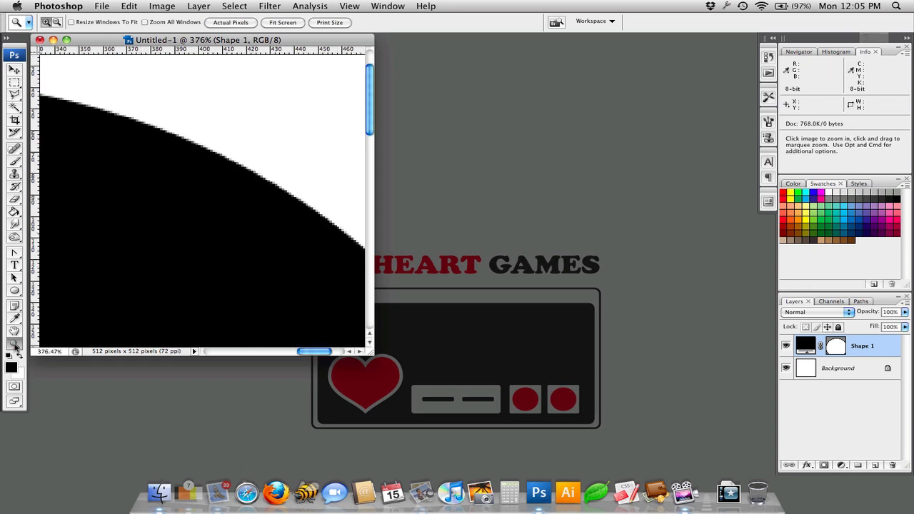
pyautogui.click(230, 22)
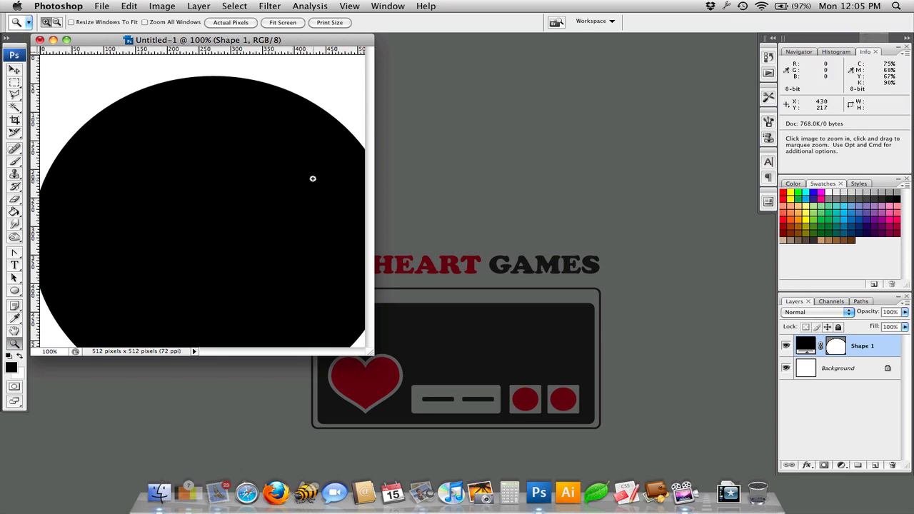
pyautogui.moveTo(884, 348)
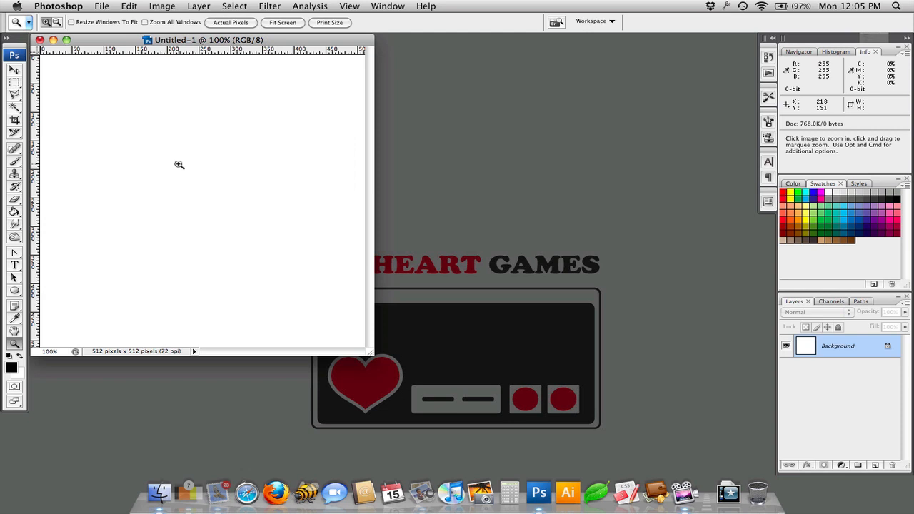
# Browse the shape tool flyout, the Custom Shape Tool's preset shape picker, and the flyout again.
pyautogui.click(14, 289)
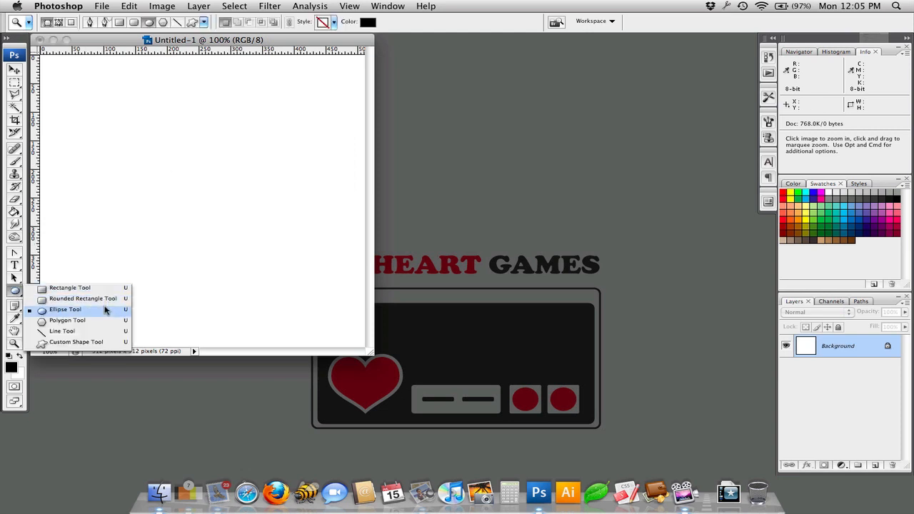
pyautogui.moveTo(76, 342)
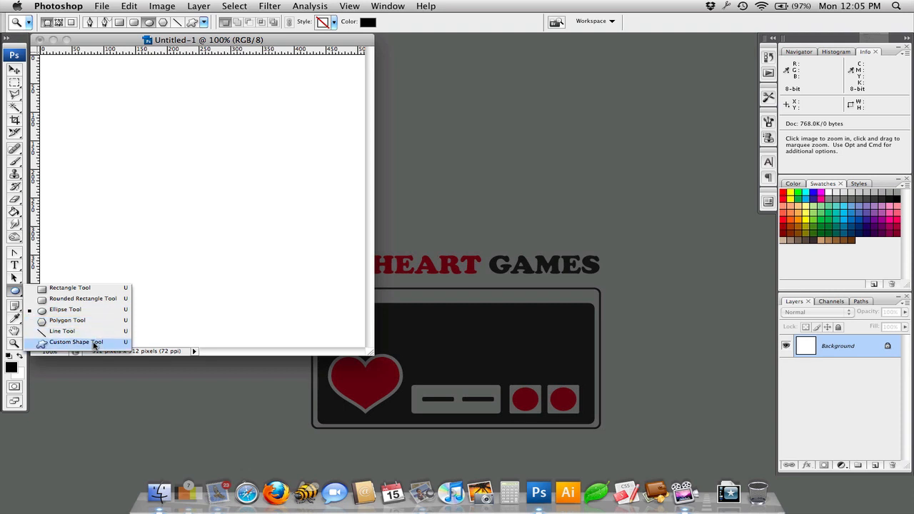
pyautogui.click(76, 341)
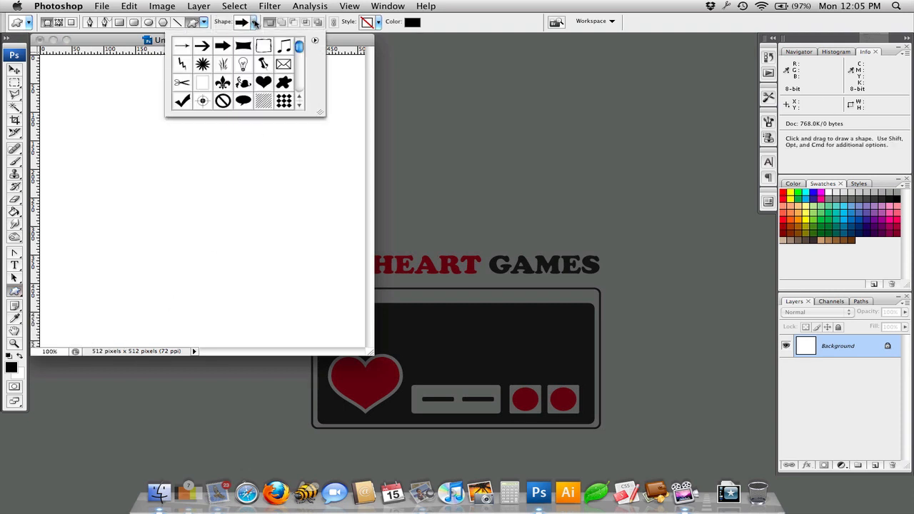
pyautogui.moveTo(246, 71)
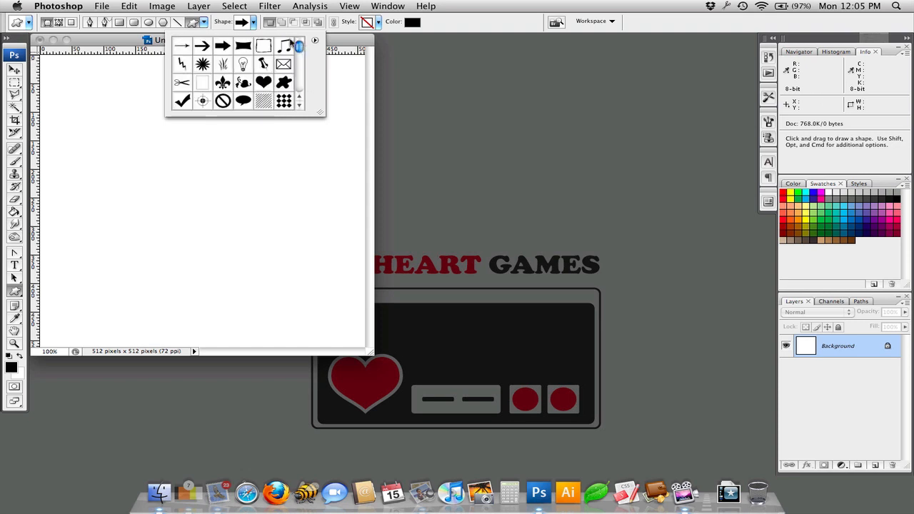
pyautogui.click(14, 291)
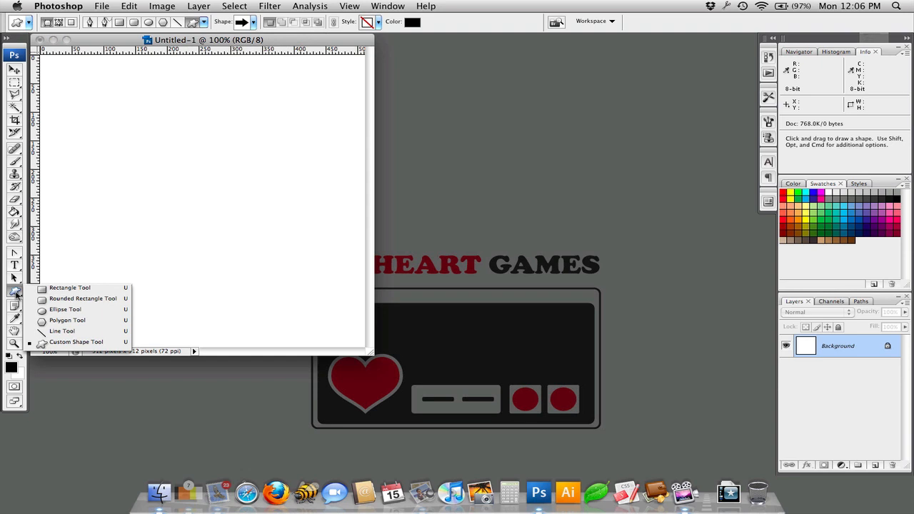
# Draw a black rounded rectangle with 30 px corner radius in the upper canvas.
pyautogui.click(82, 297)
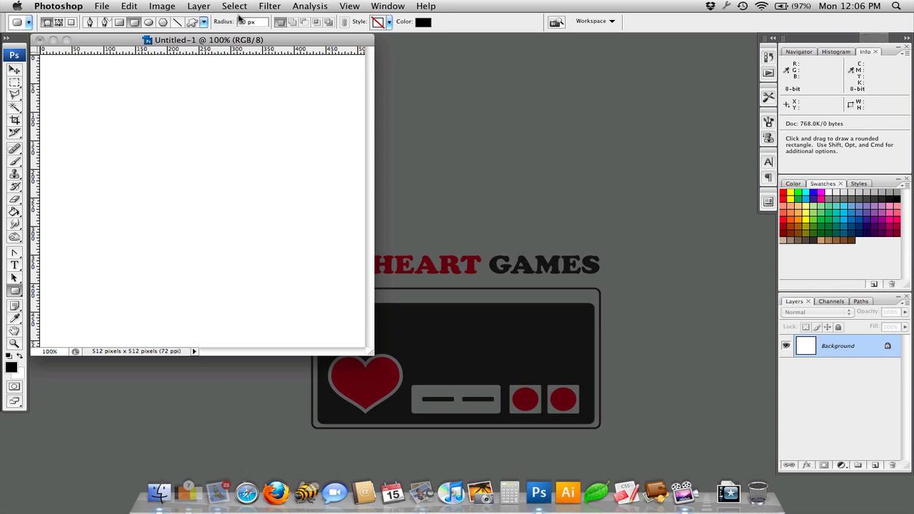
pyautogui.moveTo(90, 124); pyautogui.dragTo(277, 228)
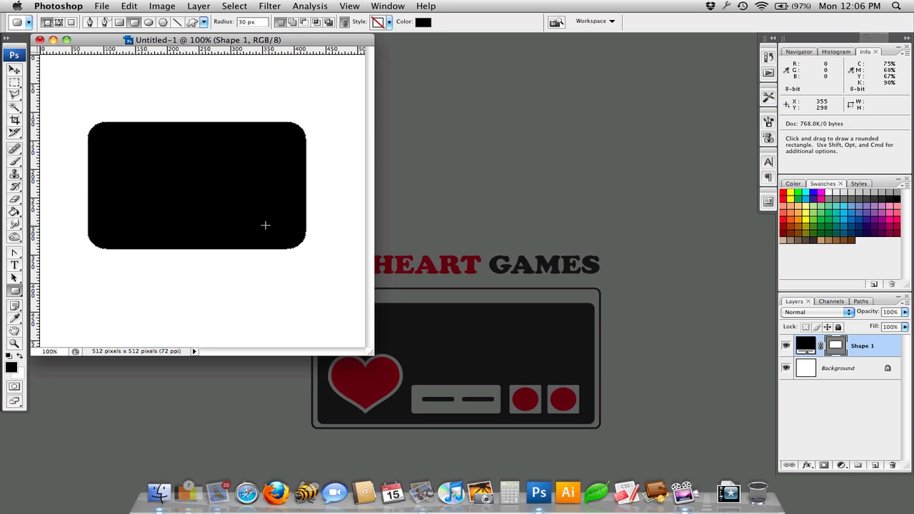
pyautogui.moveTo(274, 213)
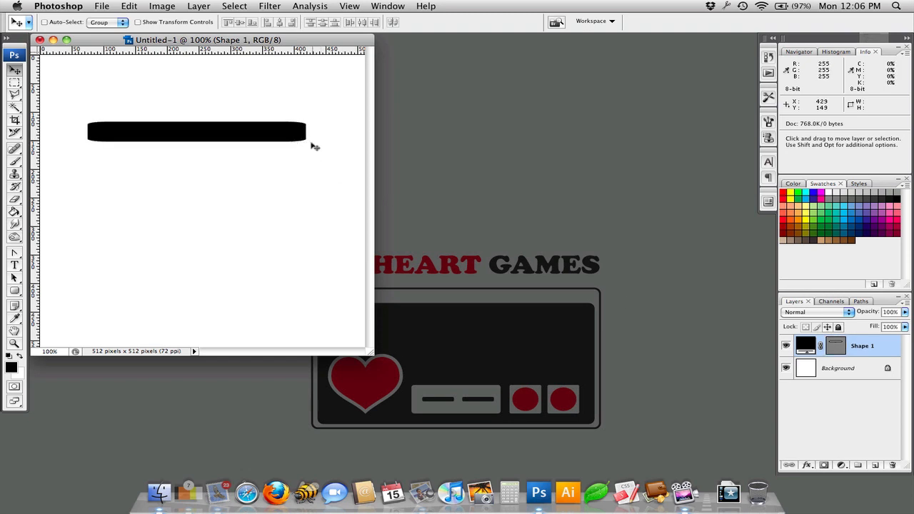
pyautogui.moveTo(336, 184)
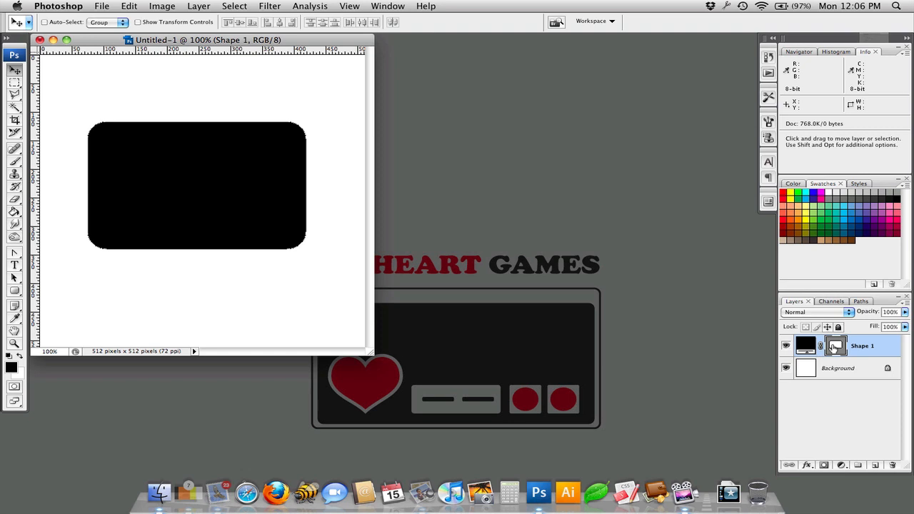
# Drag the rectangle's anchor points outward with the Direct Selection Tool.
pyautogui.click(14, 278)
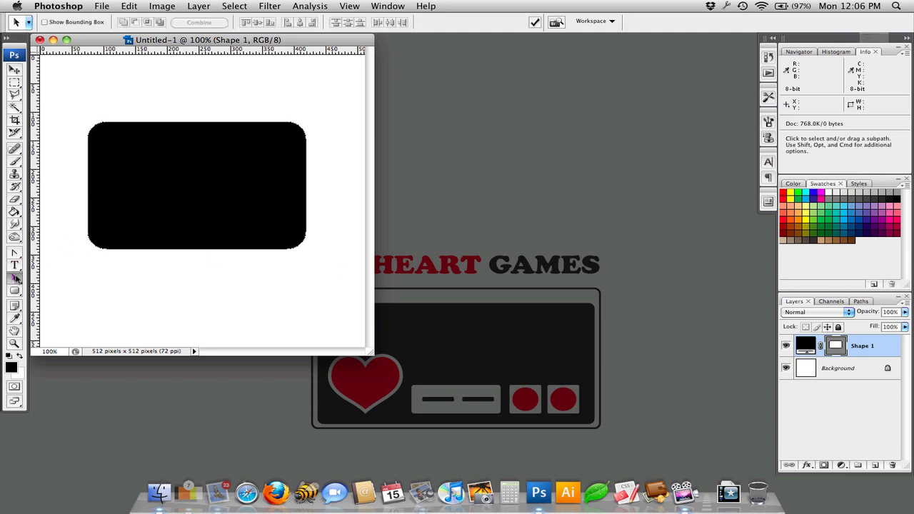
pyautogui.moveTo(14, 278)
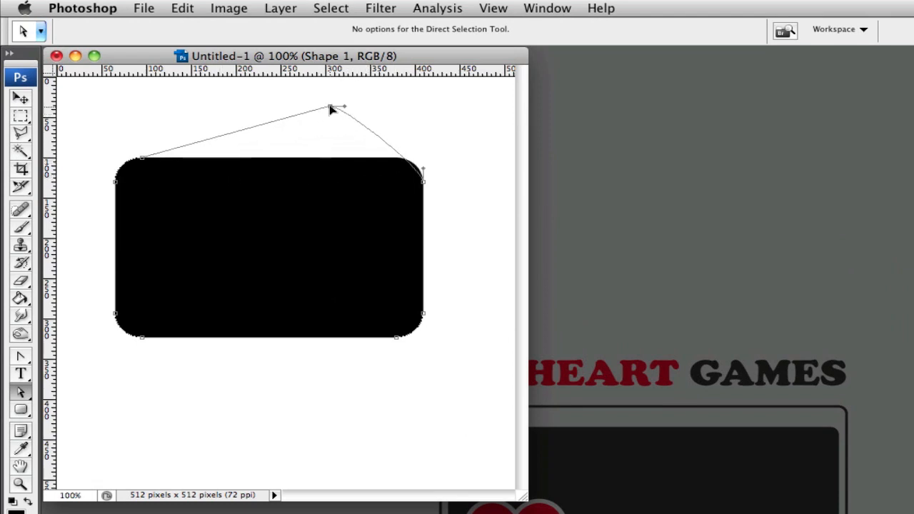
pyautogui.moveTo(421, 182); pyautogui.dragTo(475, 268)
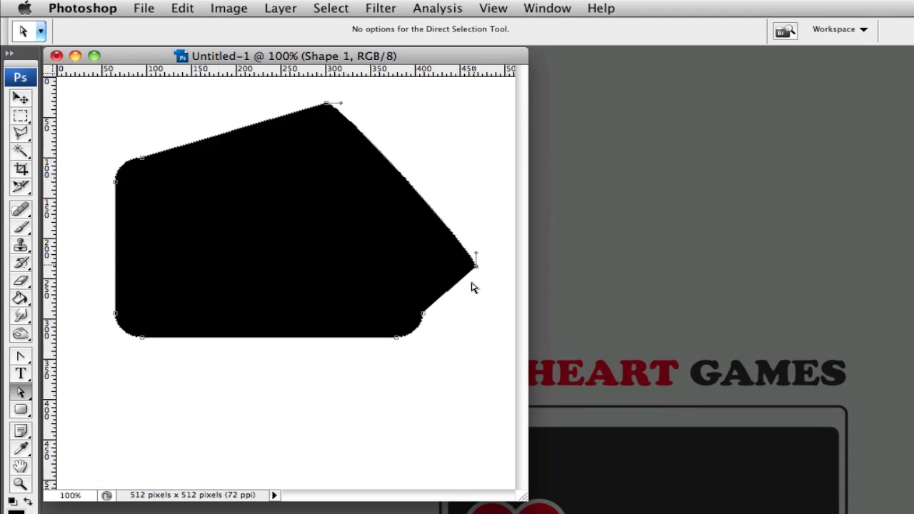
pyautogui.moveTo(437, 241)
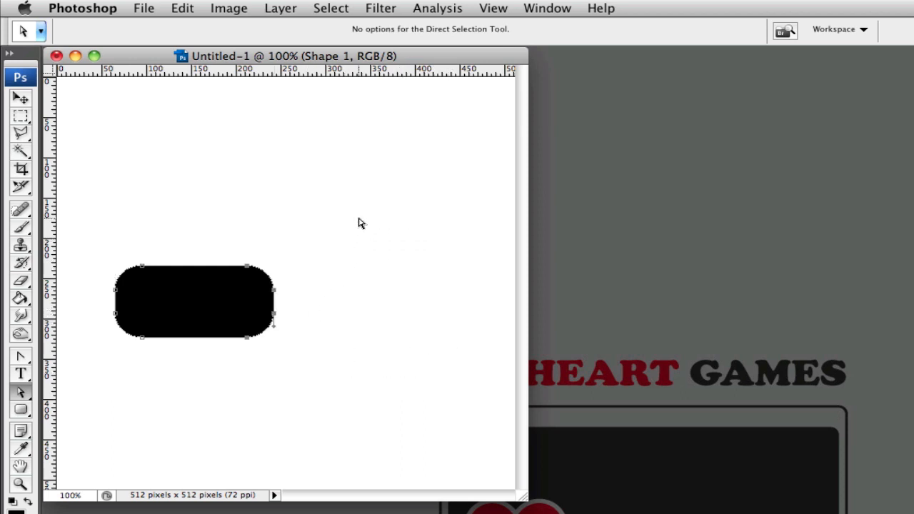
pyautogui.moveTo(232, 246)
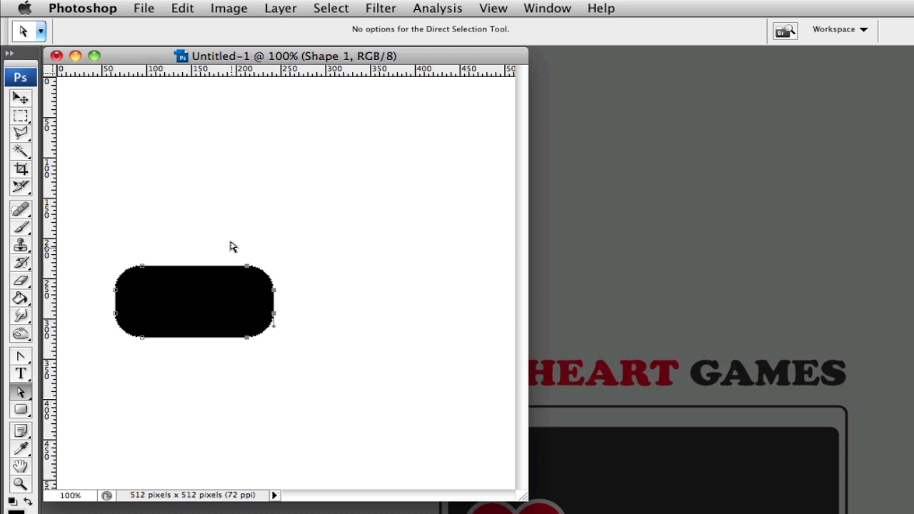
pyautogui.moveTo(277, 333)
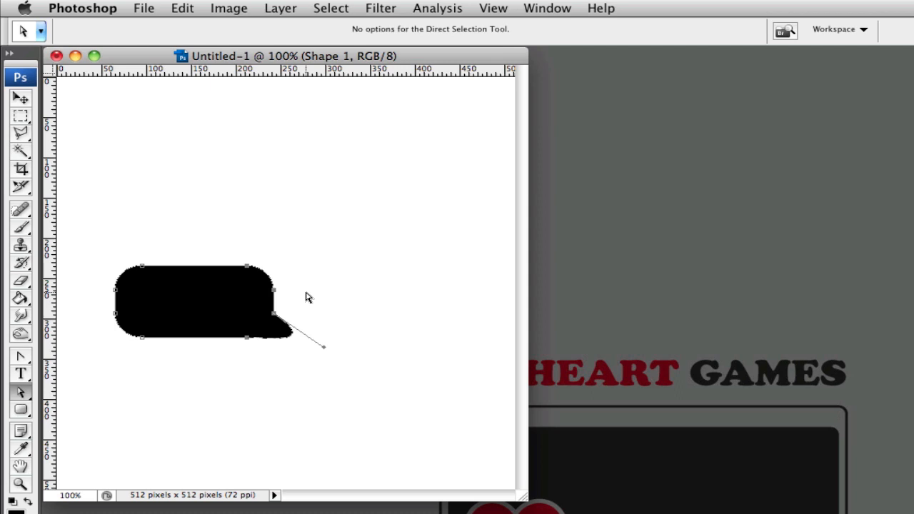
pyautogui.moveTo(308, 291)
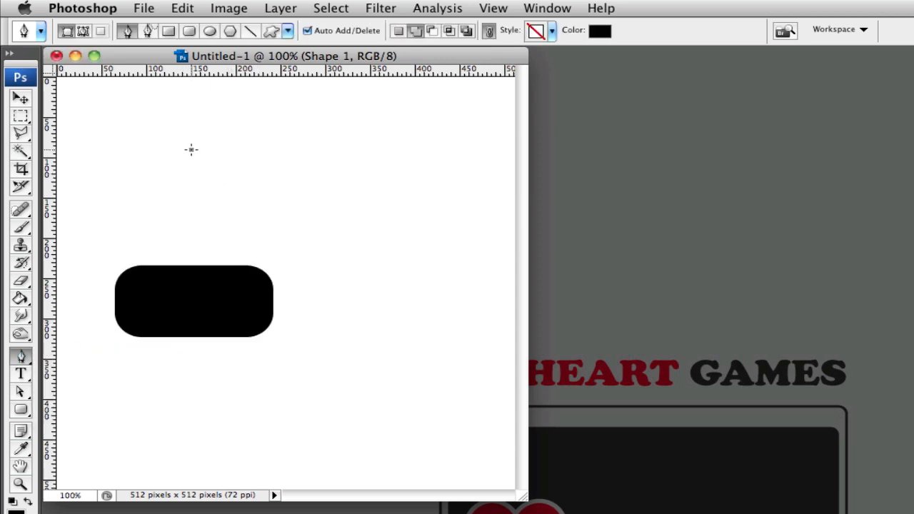
# Start a freeform Pen path with a pointed wing above the pill.
pyautogui.moveTo(191, 149); pyautogui.dragTo(342, 145)
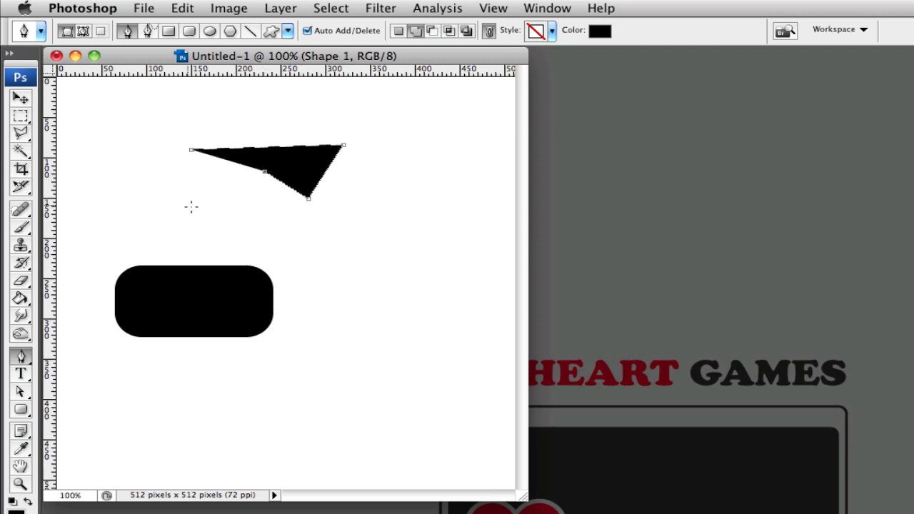
pyautogui.moveTo(219, 229)
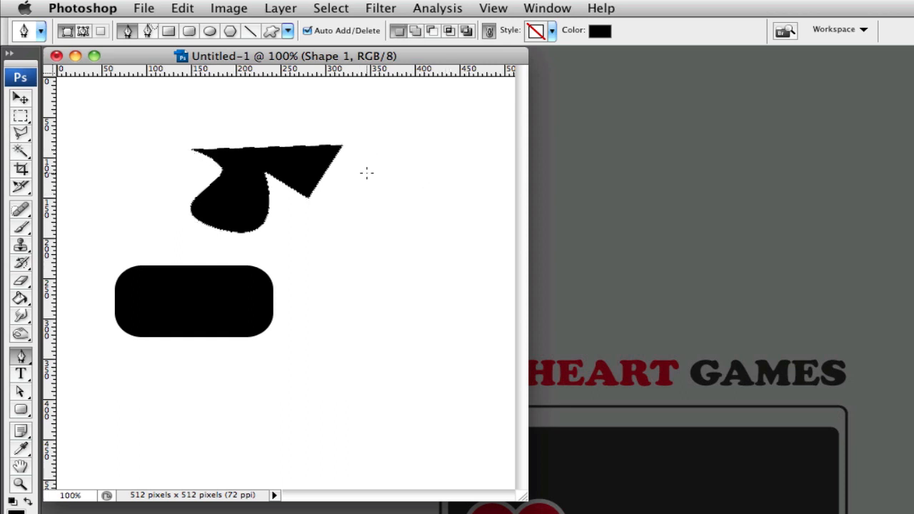
pyautogui.moveTo(52, 391)
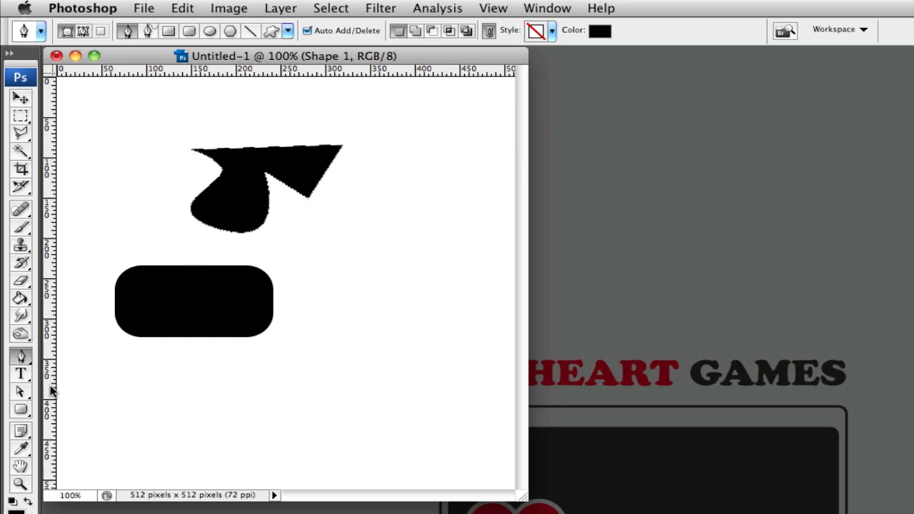
pyautogui.moveTo(20, 391)
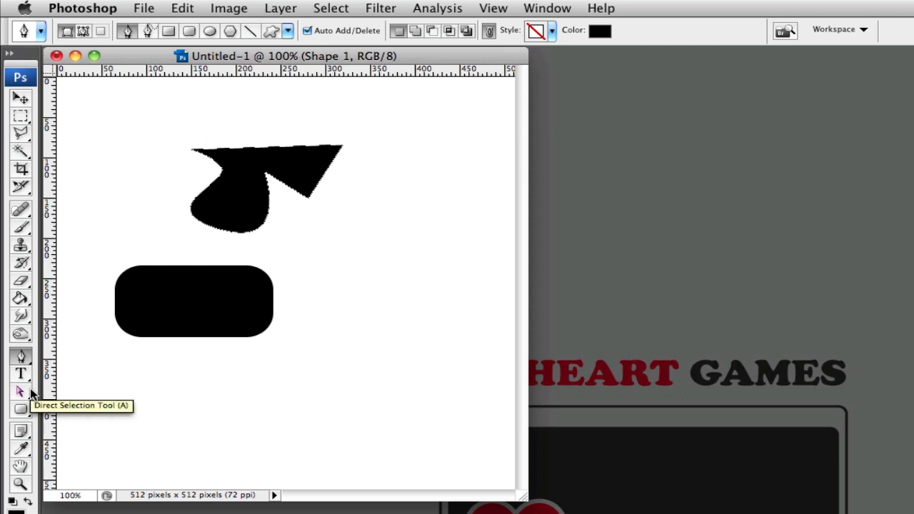
# Convert the upper shape's lower-right anchor into a smooth curved lobe.
pyautogui.click(20, 391)
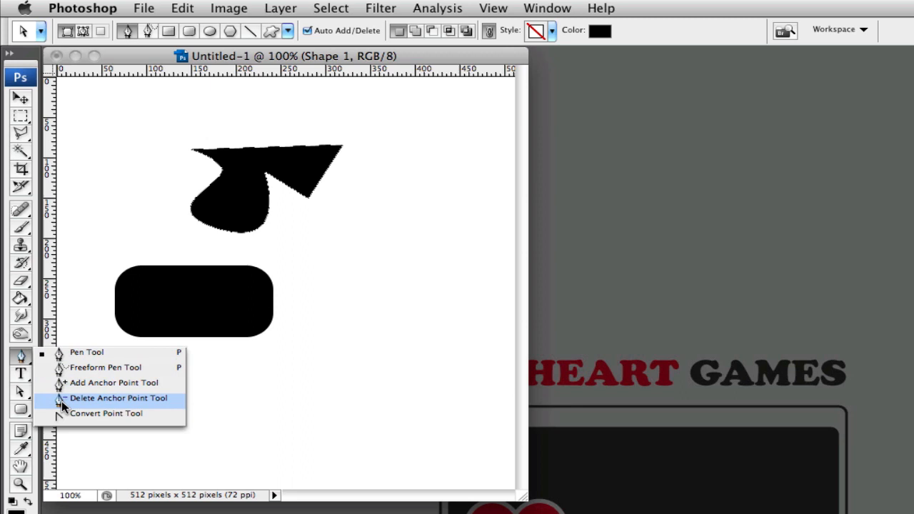
pyautogui.moveTo(106, 414)
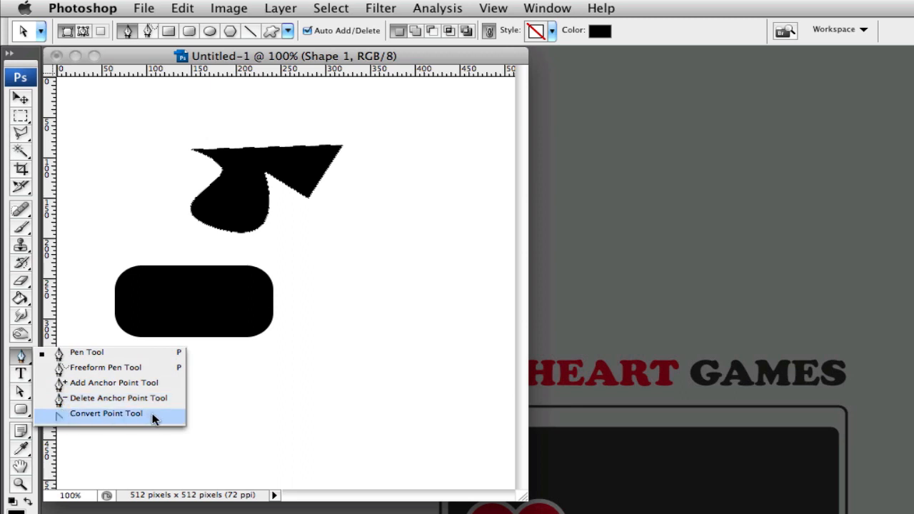
pyautogui.click(106, 414)
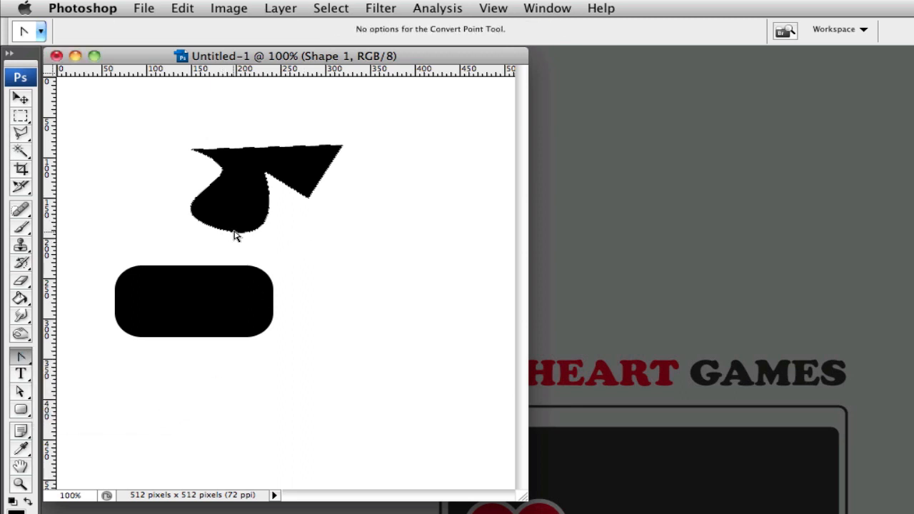
pyautogui.moveTo(220, 232); pyautogui.dragTo(291, 250)
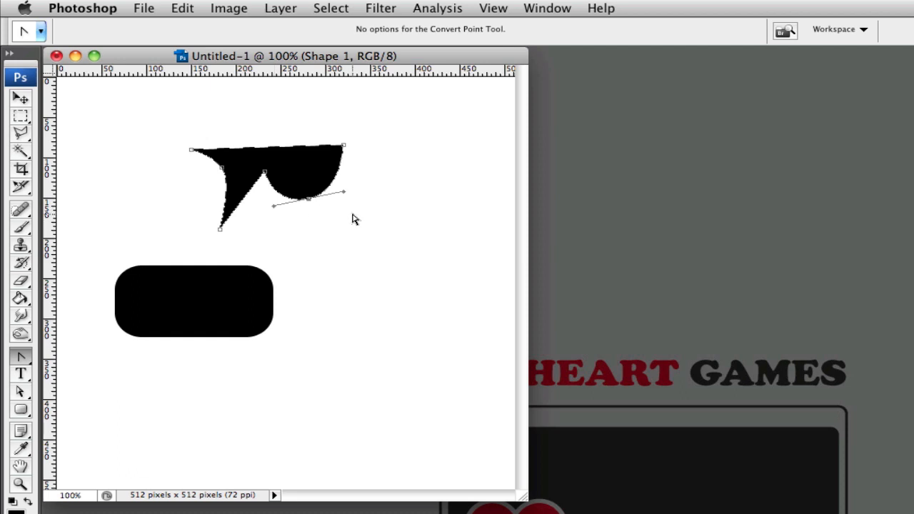
pyautogui.moveTo(21, 363)
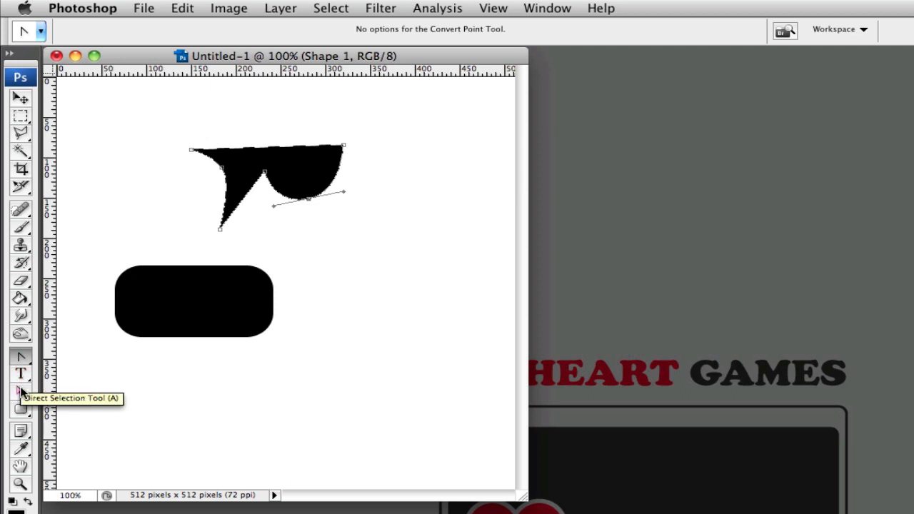
pyautogui.click(20, 356)
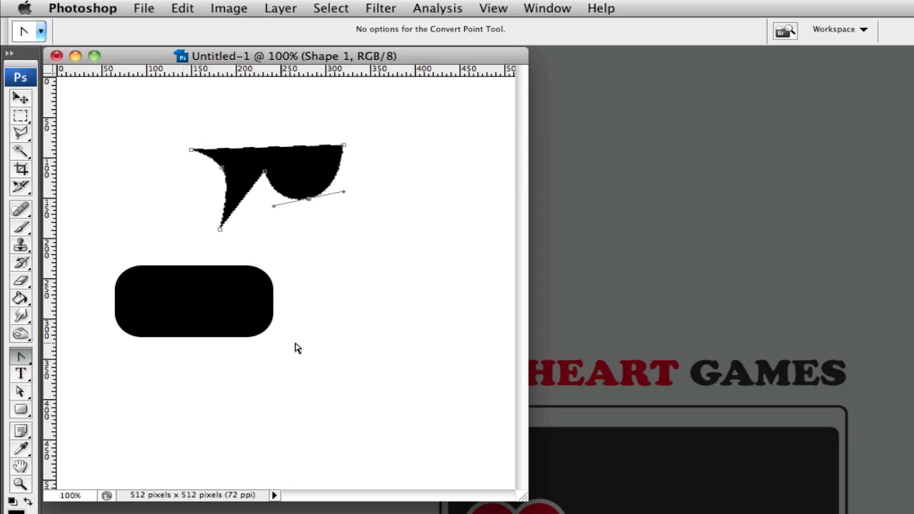
pyautogui.moveTo(91, 267)
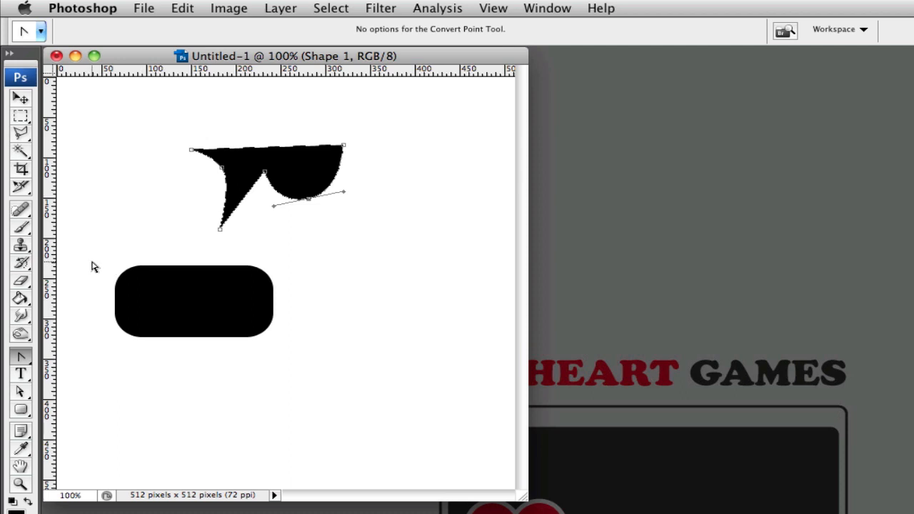
# Try deleting the rectangle's bottom anchors, then start reshaping its bottom edge into a downward curve.
pyautogui.click(20, 356)
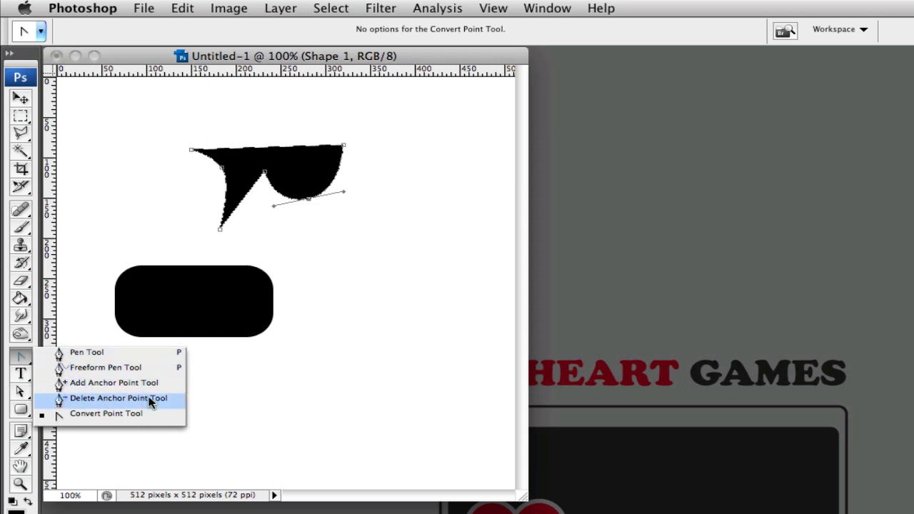
pyautogui.click(118, 397)
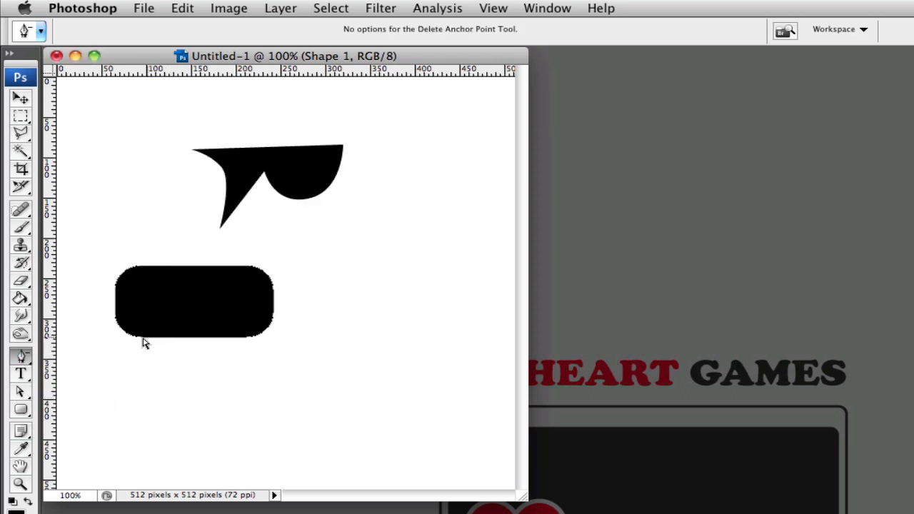
pyautogui.click(140, 345)
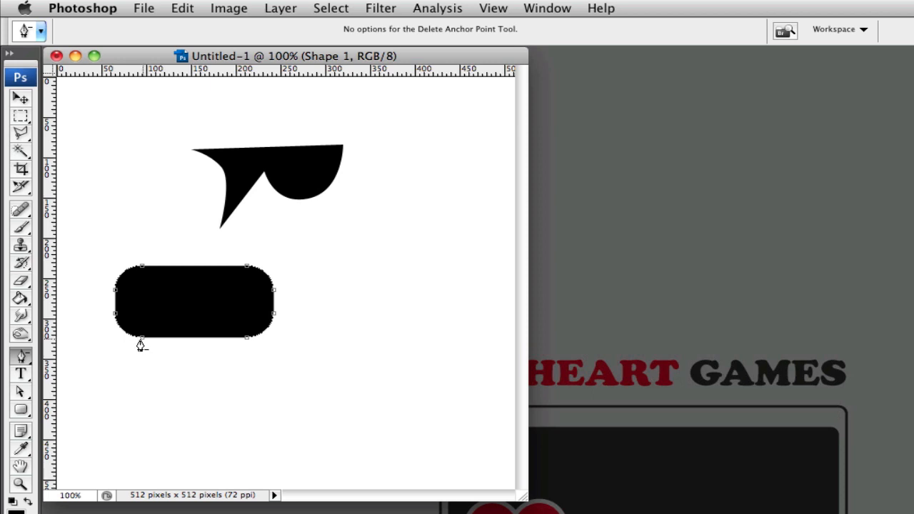
pyautogui.click(21, 356)
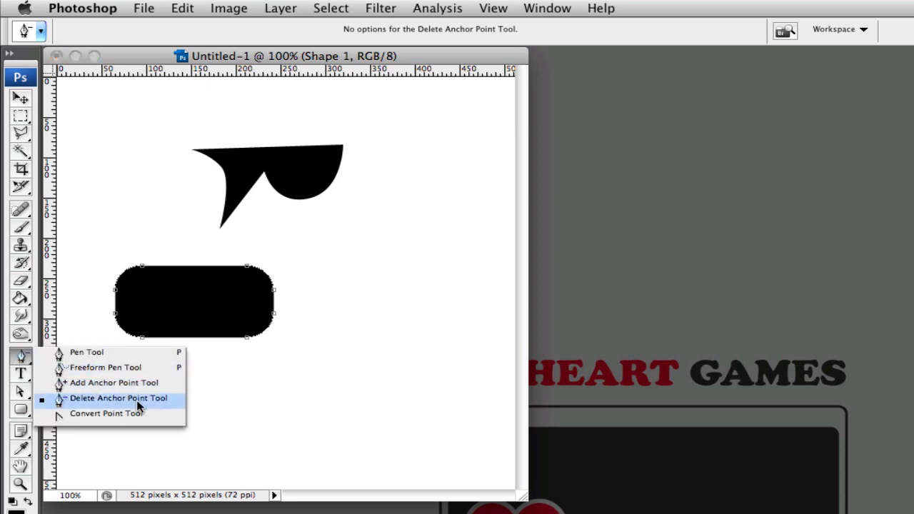
pyautogui.click(119, 398)
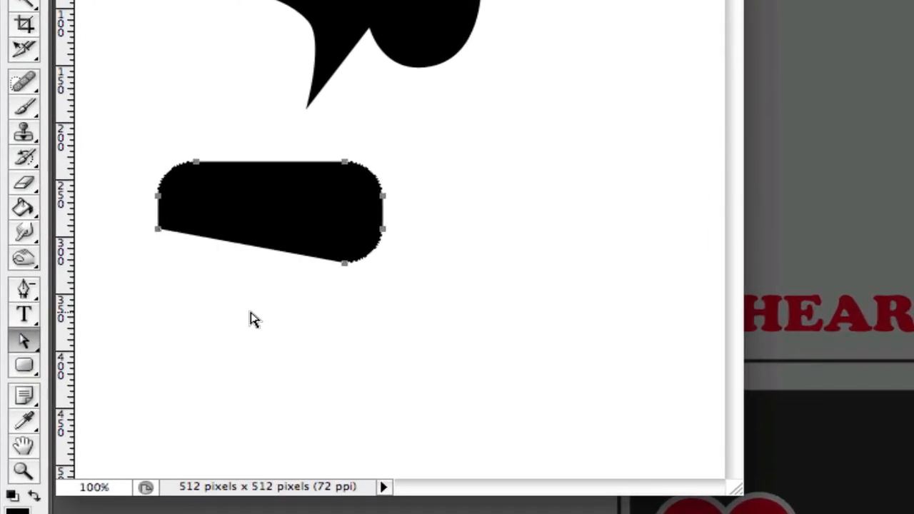
pyautogui.moveTo(348, 272)
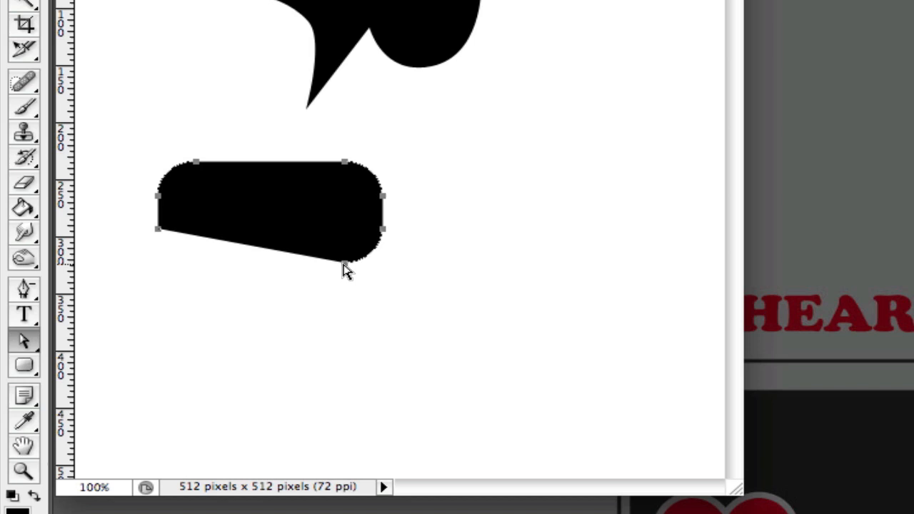
pyautogui.moveTo(356, 278)
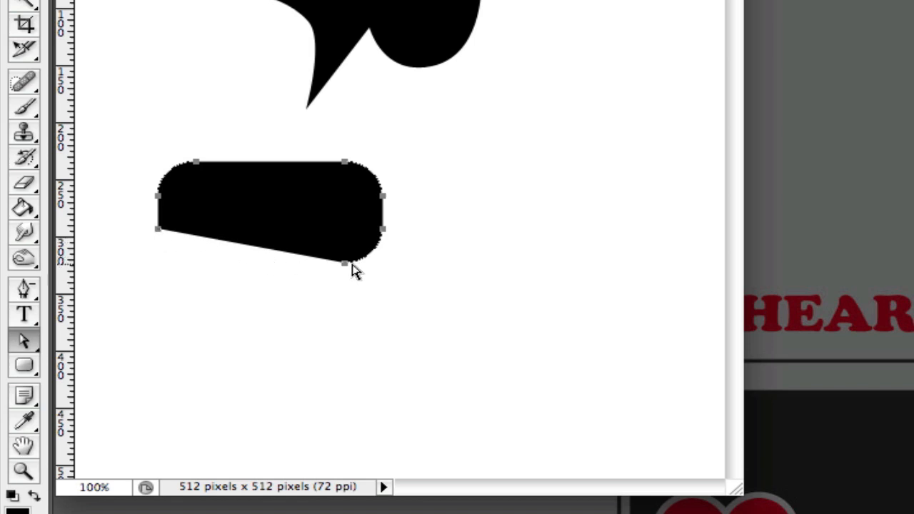
pyautogui.moveTo(246, 254)
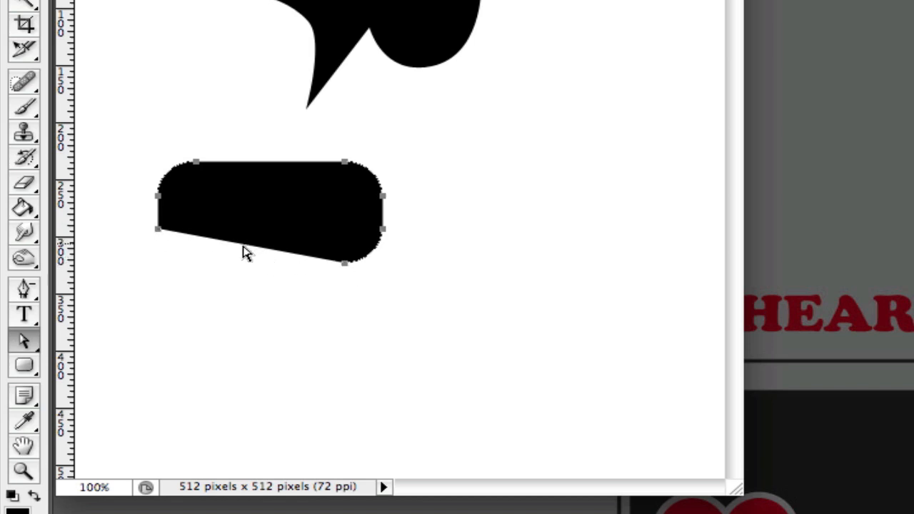
pyautogui.moveTo(239, 250)
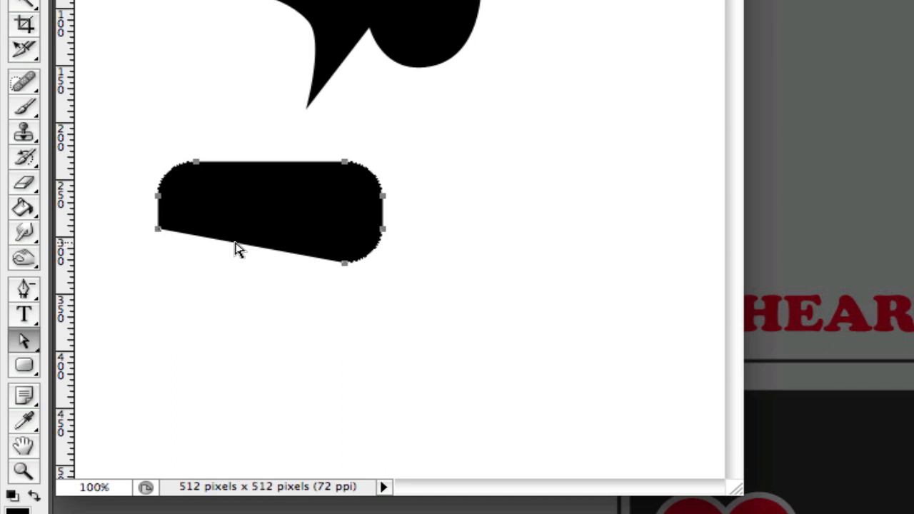
pyautogui.moveTo(336, 270)
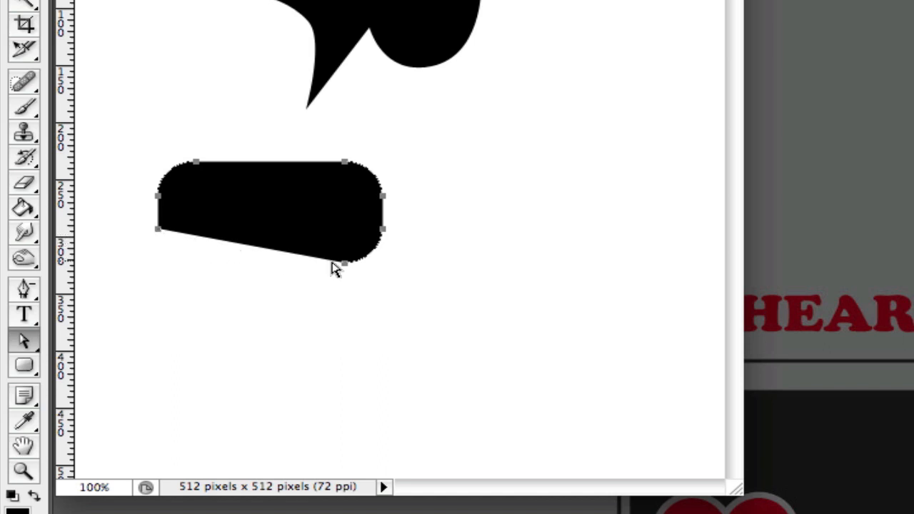
pyautogui.moveTo(203, 305)
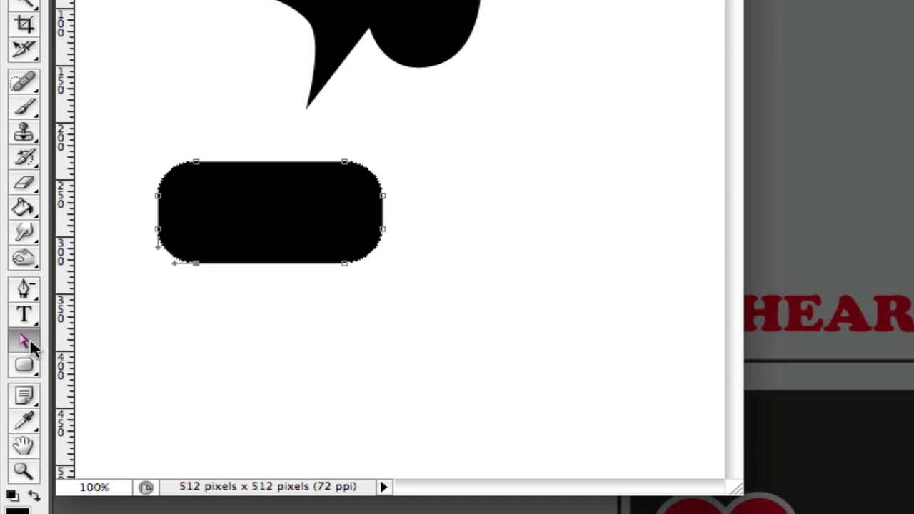
pyautogui.click(23, 287)
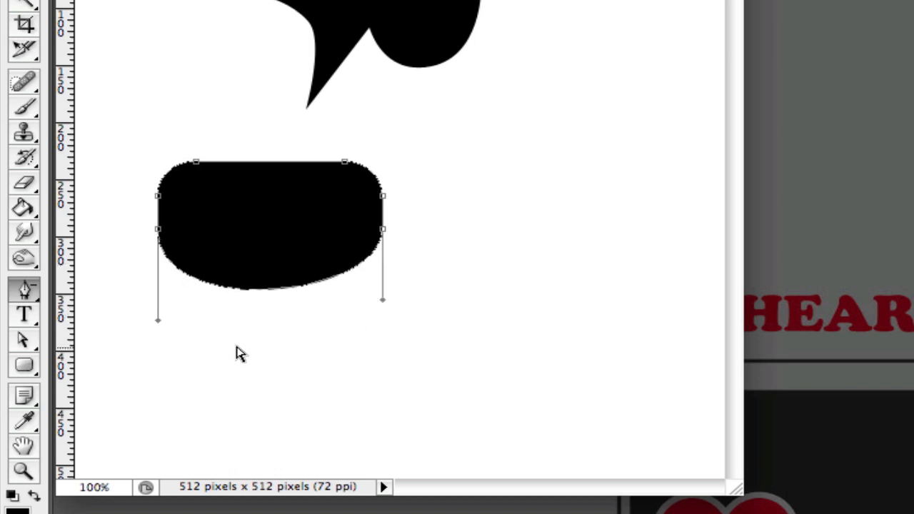
pyautogui.moveTo(80, 277)
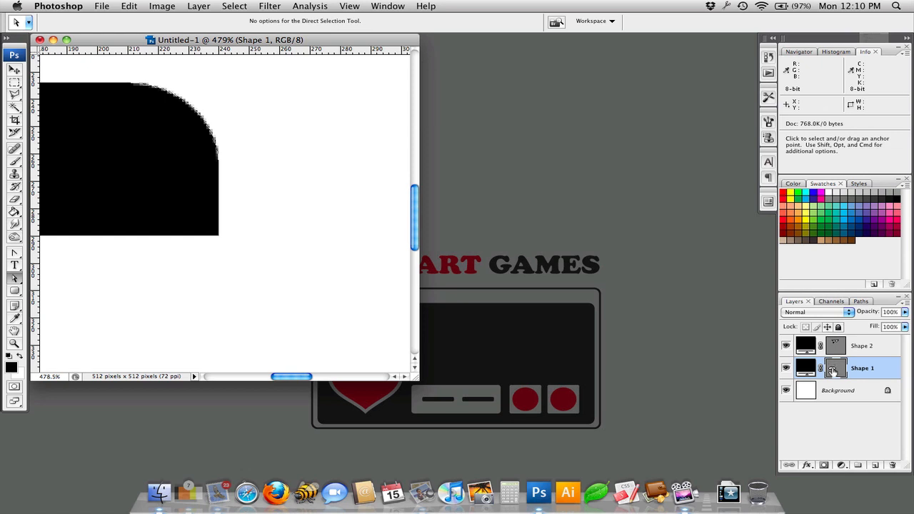
# Hide the Shape 1 path outline and close the practice document.
pyautogui.click(834, 368)
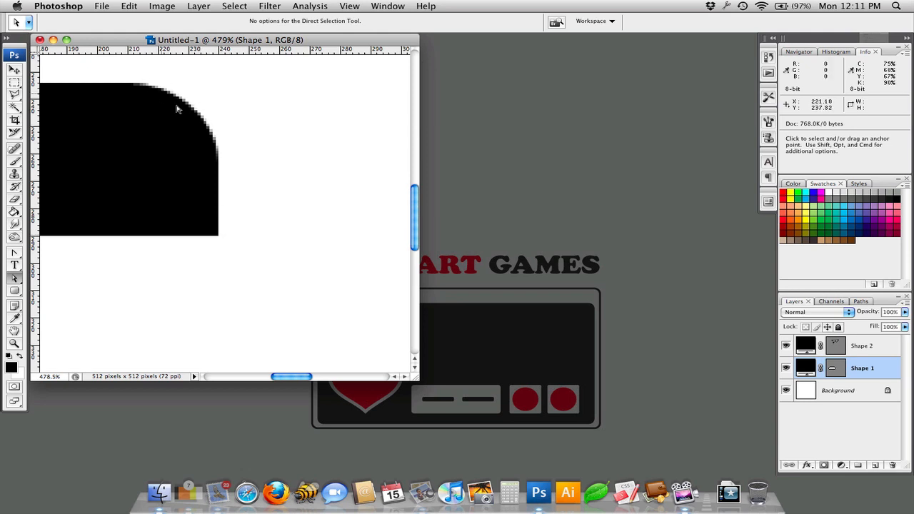
pyautogui.moveTo(250, 249)
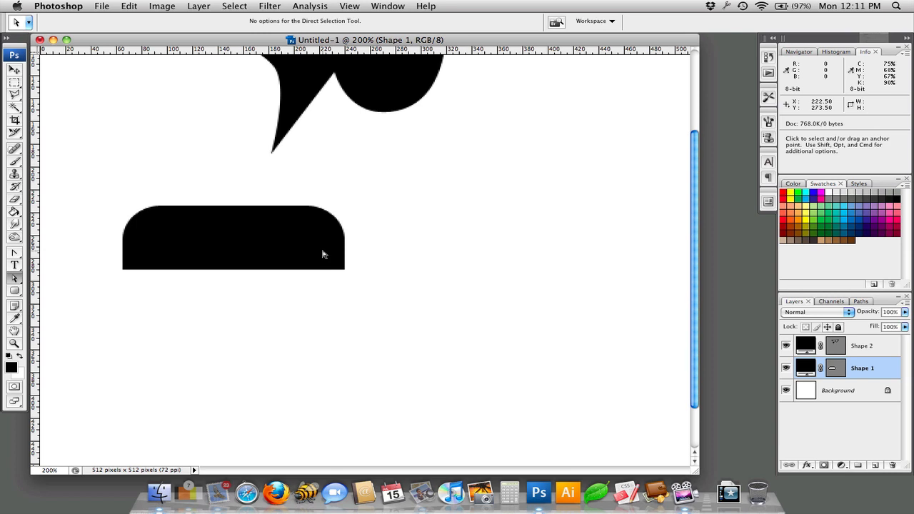
pyautogui.click(861, 346)
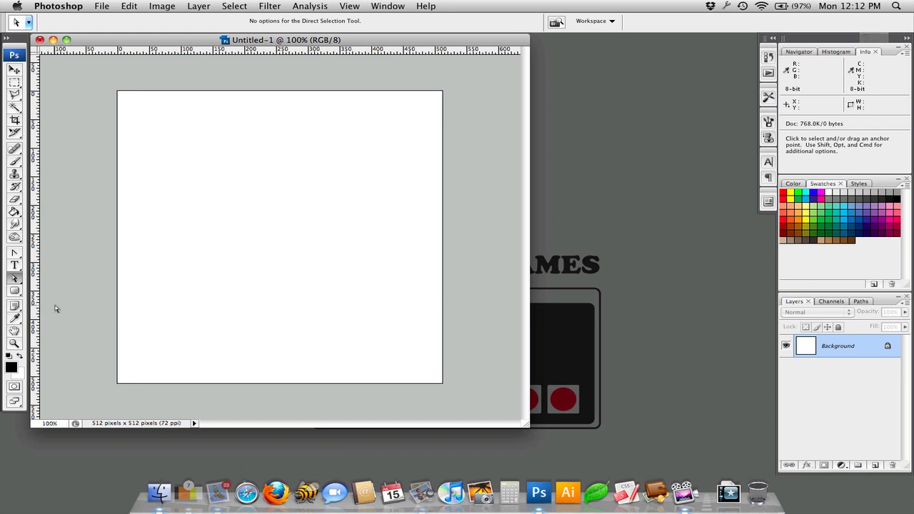
# Pick the Ellipse tool, hide the Background layer, and choose Exclude overlapping shape areas.
pyautogui.click(14, 291)
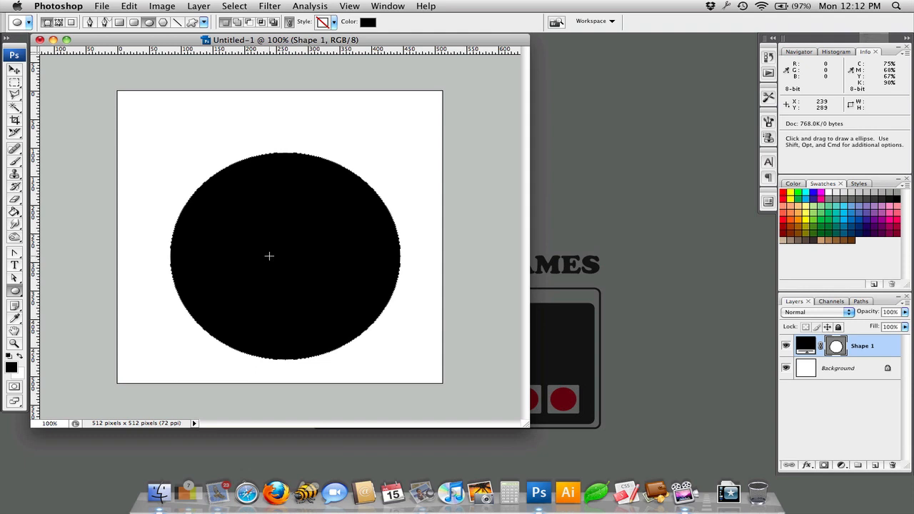
pyautogui.moveTo(312, 277)
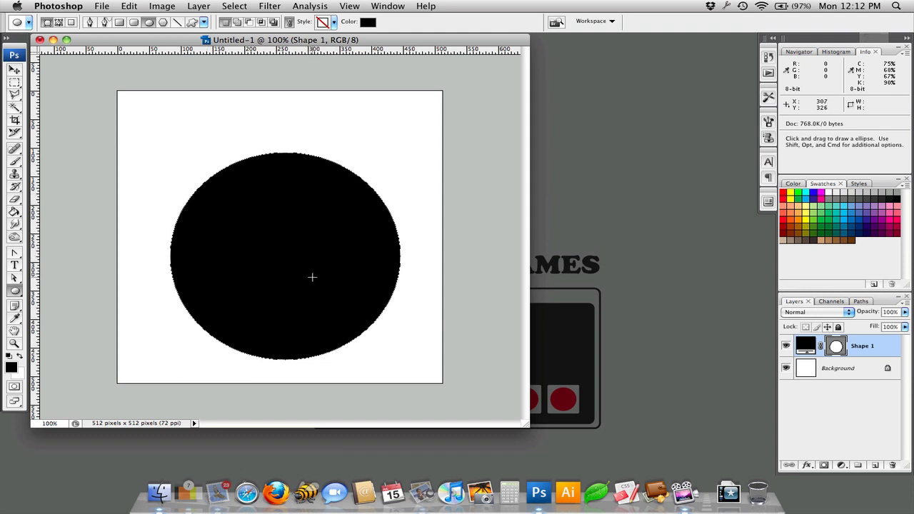
pyautogui.click(786, 367)
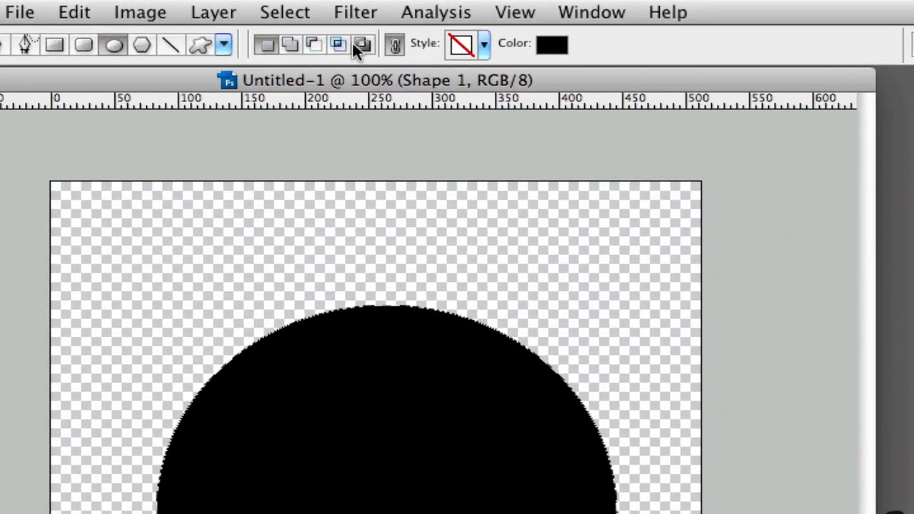
pyautogui.moveTo(289, 44)
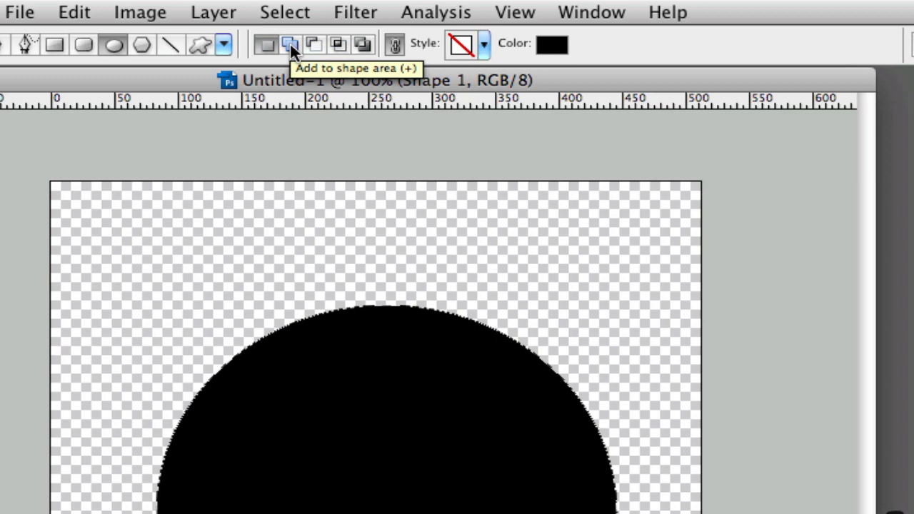
pyautogui.moveTo(337, 45)
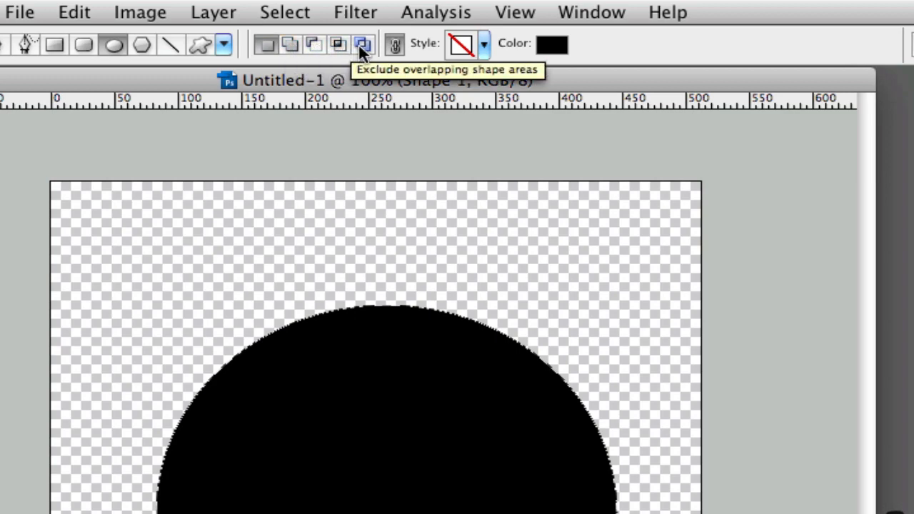
pyautogui.click(314, 45)
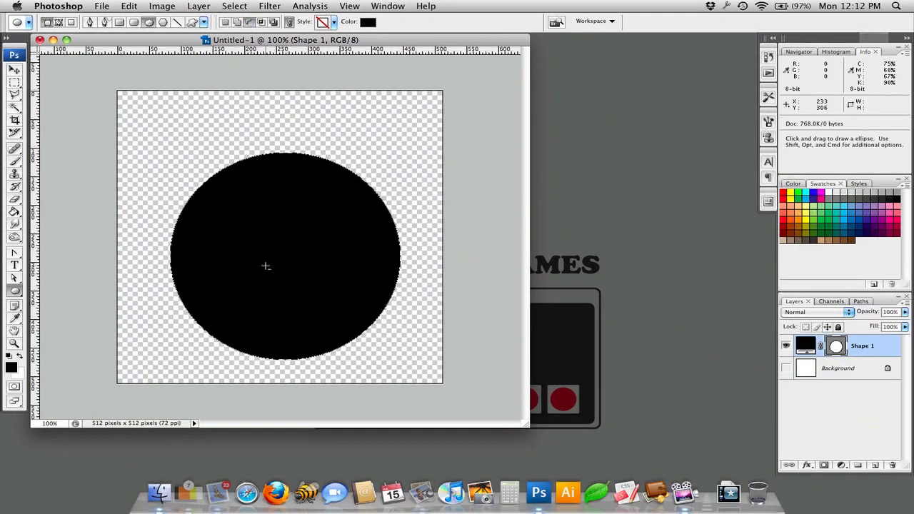
pyautogui.moveTo(277, 263)
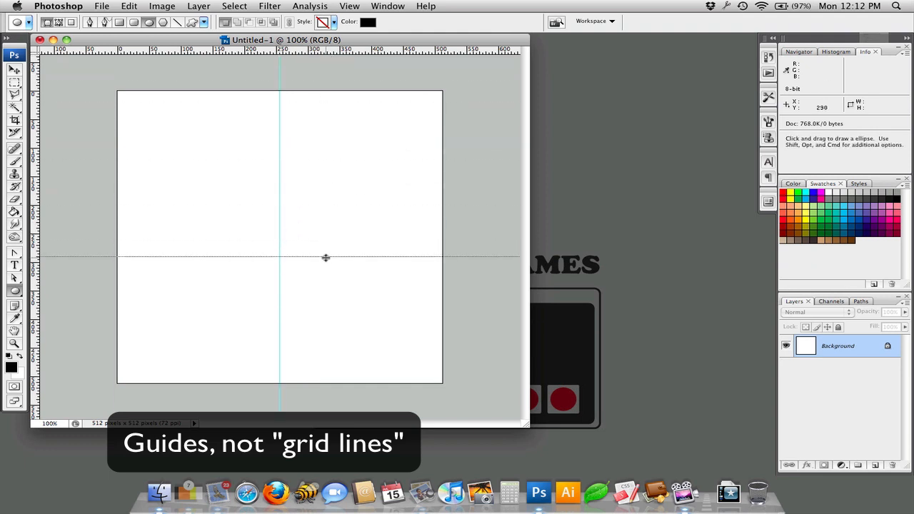
# Add a horizontal centre guide, draw a centred circle, subtract a smaller circle, and hide Background.
pyautogui.moveTo(325, 257); pyautogui.dragTo(326, 237)
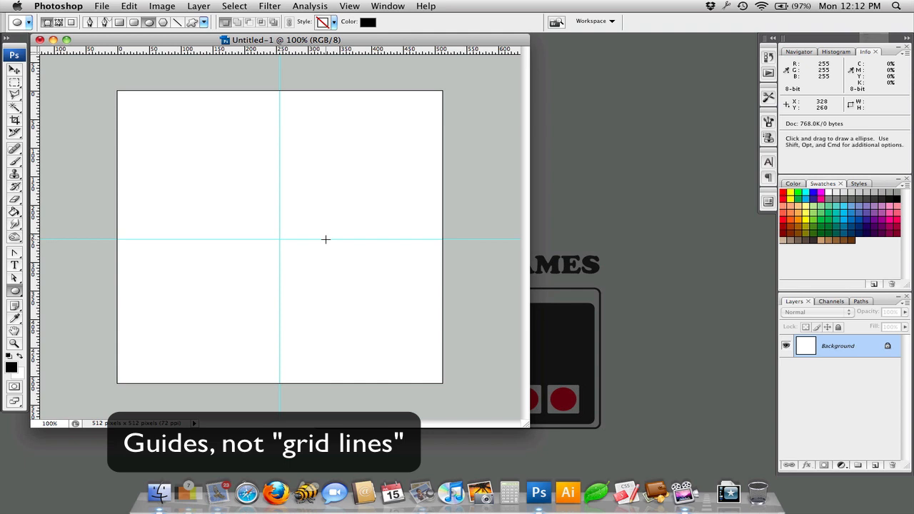
pyautogui.moveTo(320, 237)
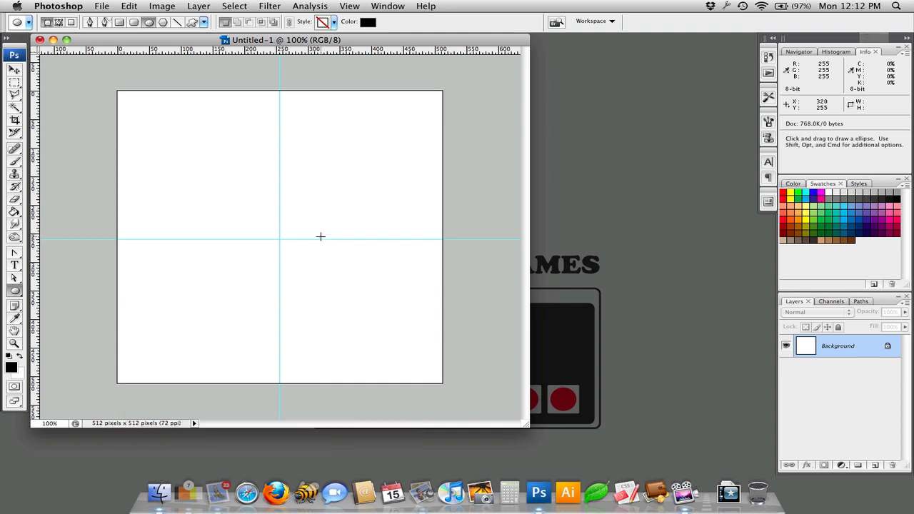
pyautogui.moveTo(192, 238)
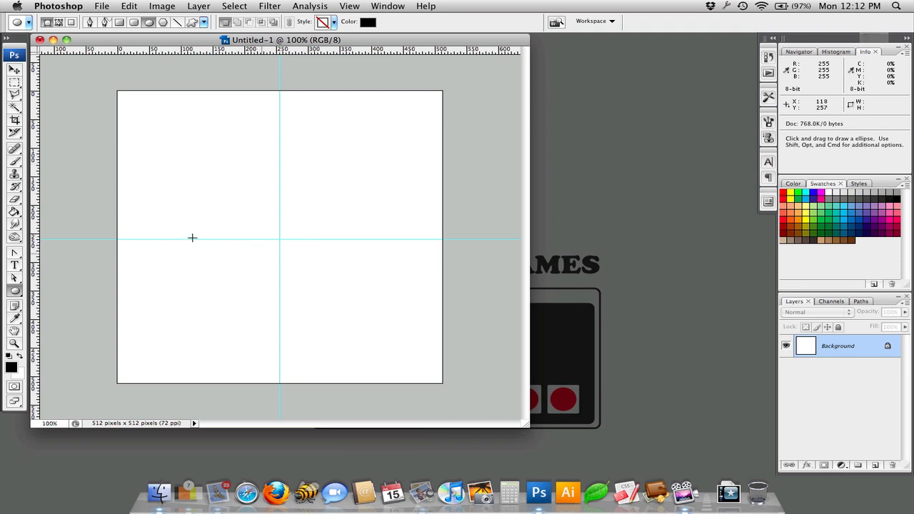
pyautogui.moveTo(279, 240)
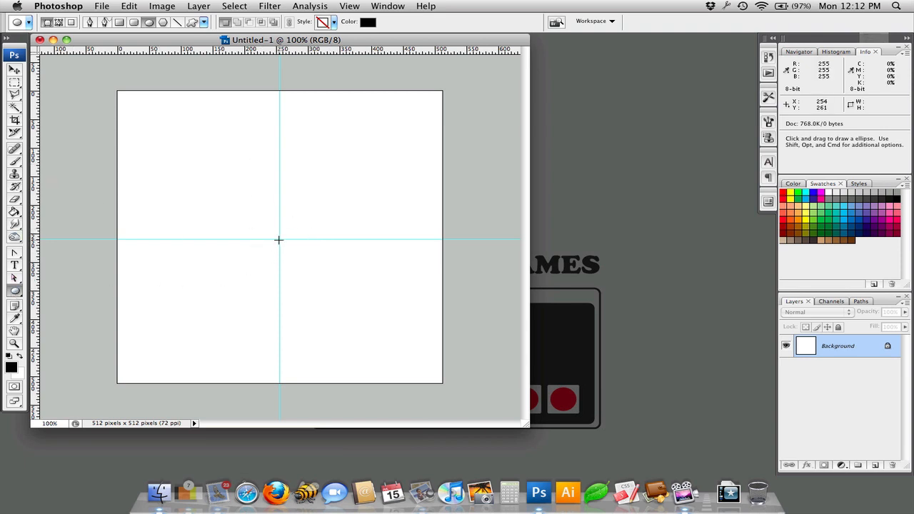
pyautogui.moveTo(279, 240); pyautogui.dragTo(390, 335)
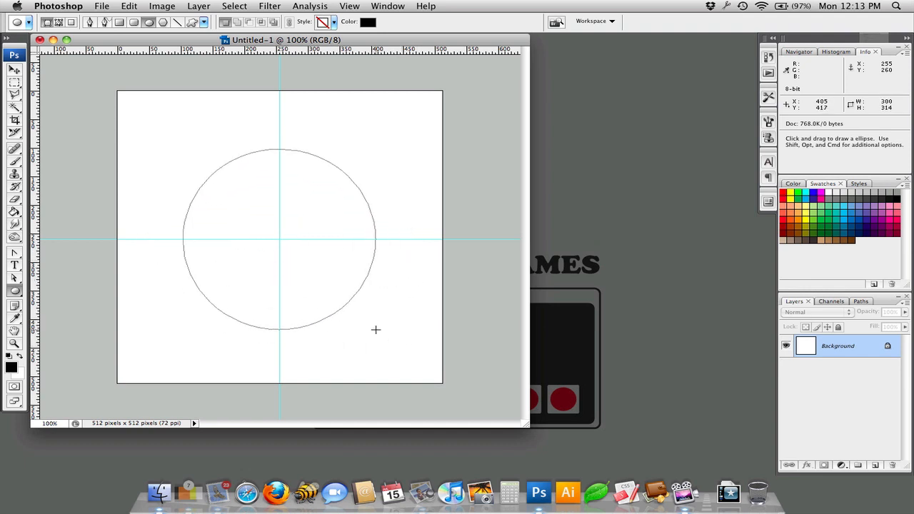
pyautogui.moveTo(376, 329); pyautogui.dragTo(355, 288)
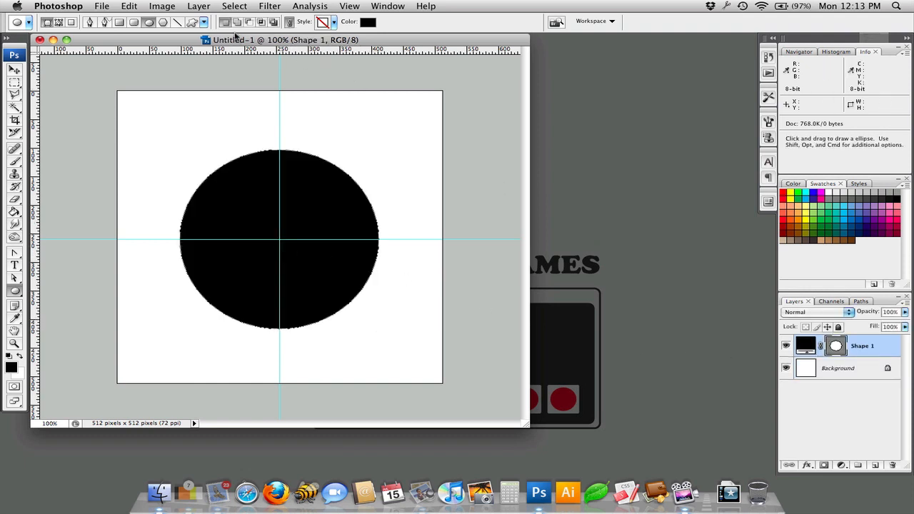
pyautogui.moveTo(274, 138)
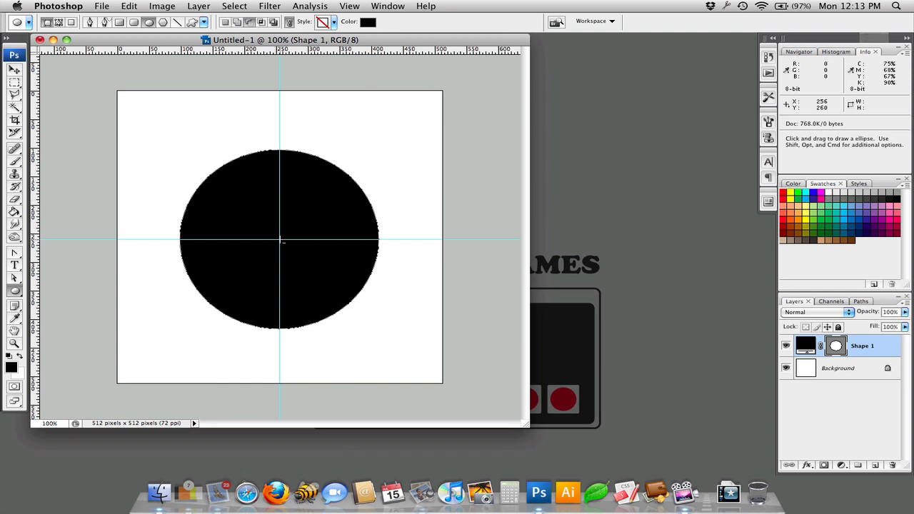
pyautogui.moveTo(279, 240); pyautogui.dragTo(350, 305)
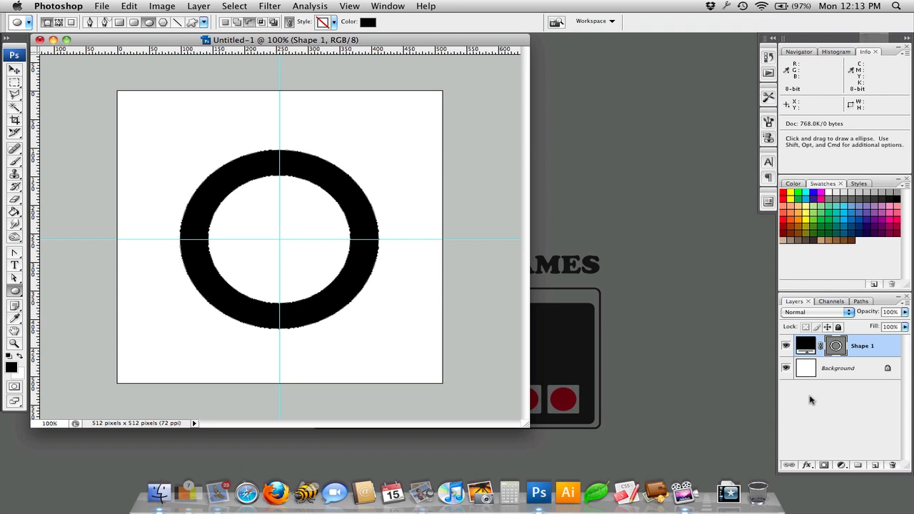
pyautogui.click(786, 368)
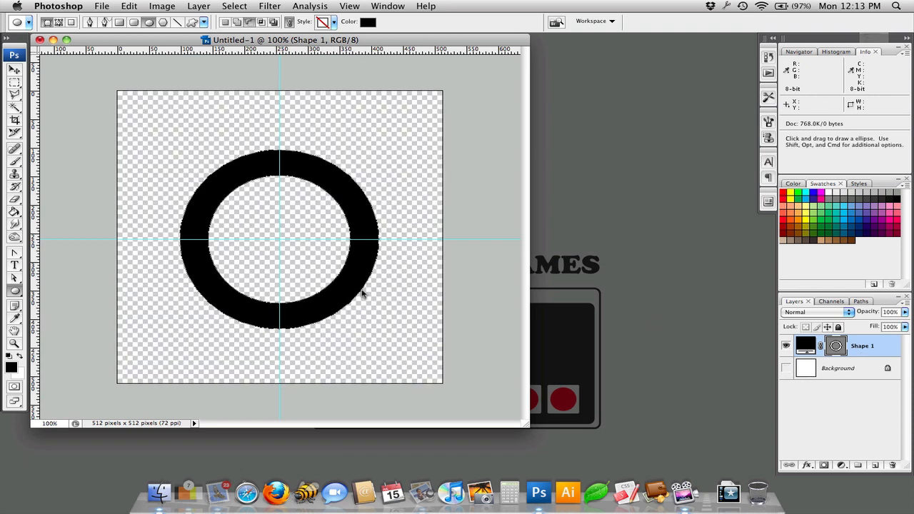
pyautogui.moveTo(303, 291)
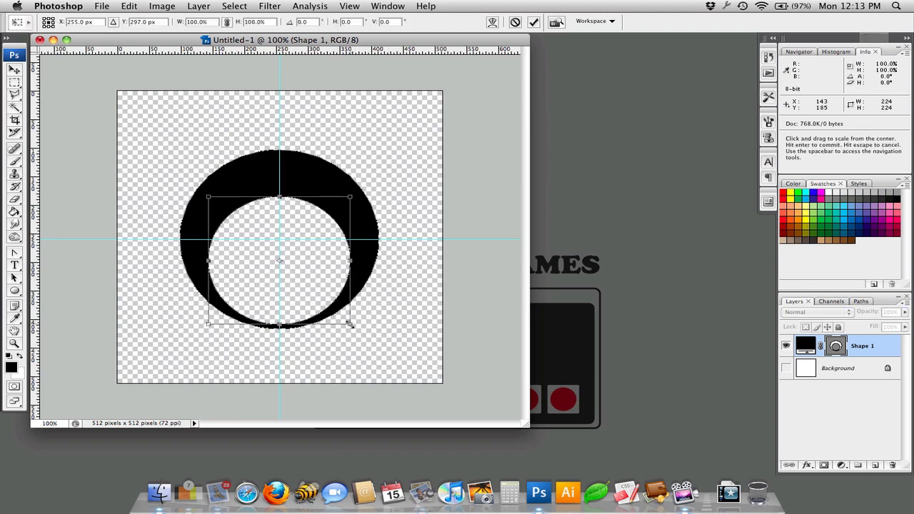
# Enlarge and shift the inner cut-out circle downward so the ring becomes a crescent.
pyautogui.moveTo(349, 323); pyautogui.dragTo(364, 336)
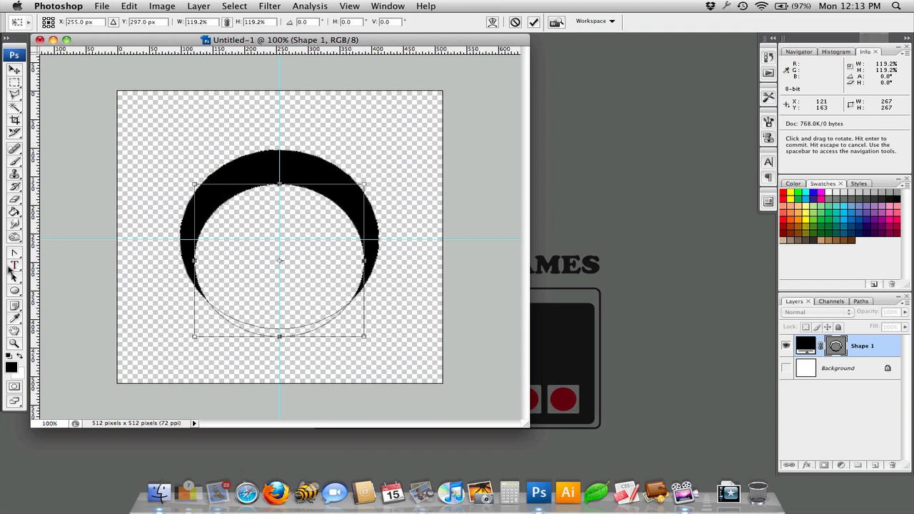
pyautogui.moveTo(321, 291)
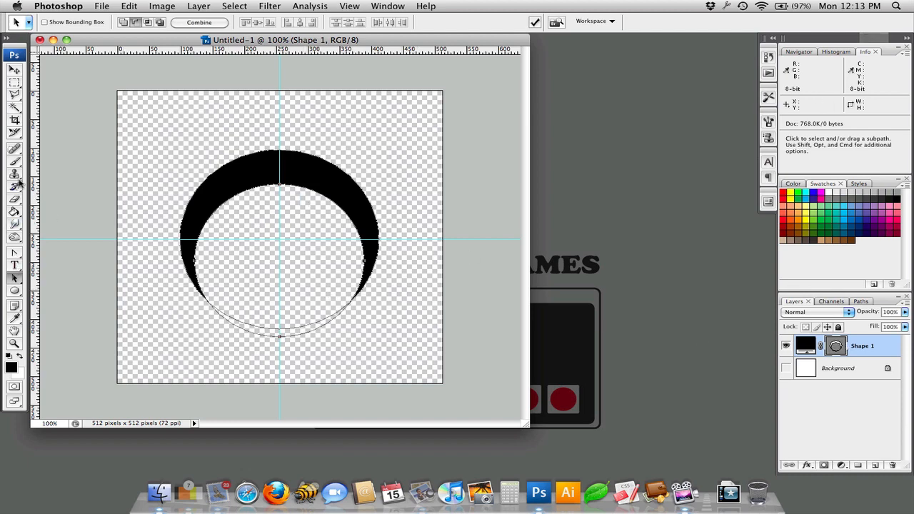
# Switch to the Rectangle tool for drawing the top spike.
pyautogui.click(15, 291)
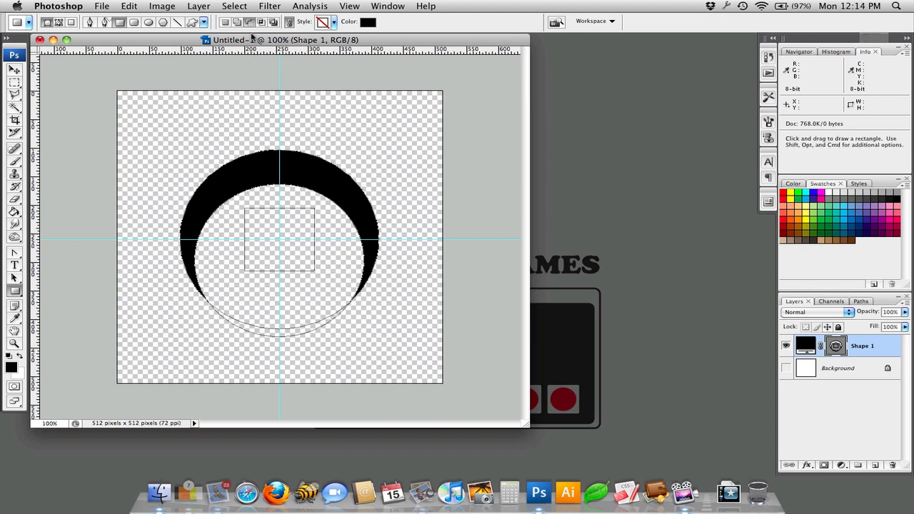
pyautogui.moveTo(330, 237)
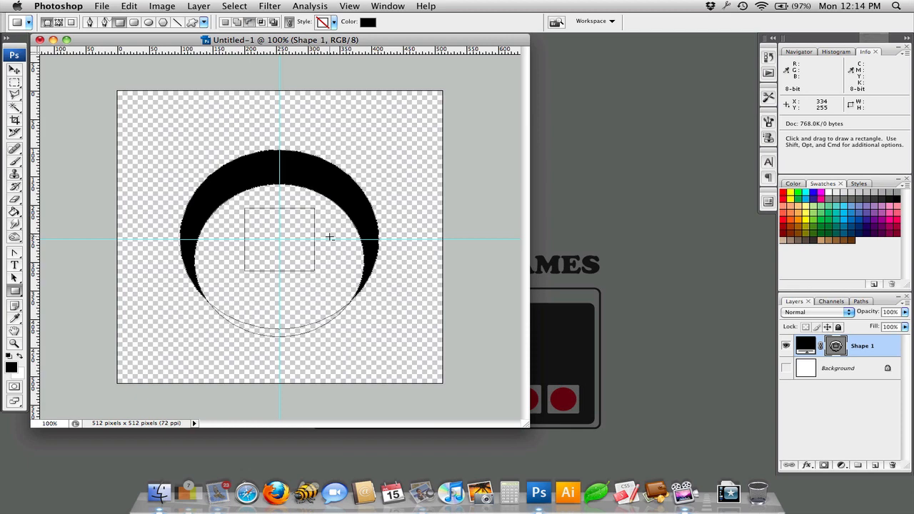
pyautogui.moveTo(272, 237)
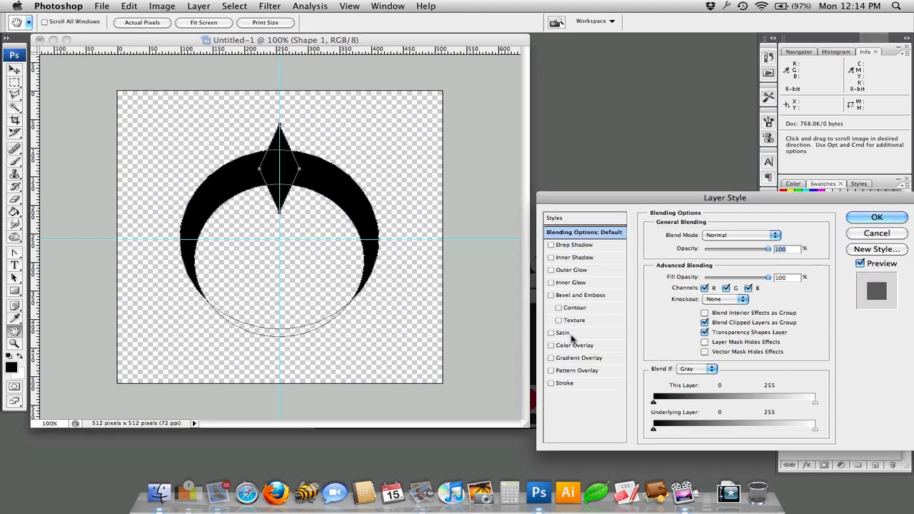
# Apply a #00aec3 teal Color Overlay and size 18 Bevel and Emboss to the emblem.
pyautogui.click(550, 344)
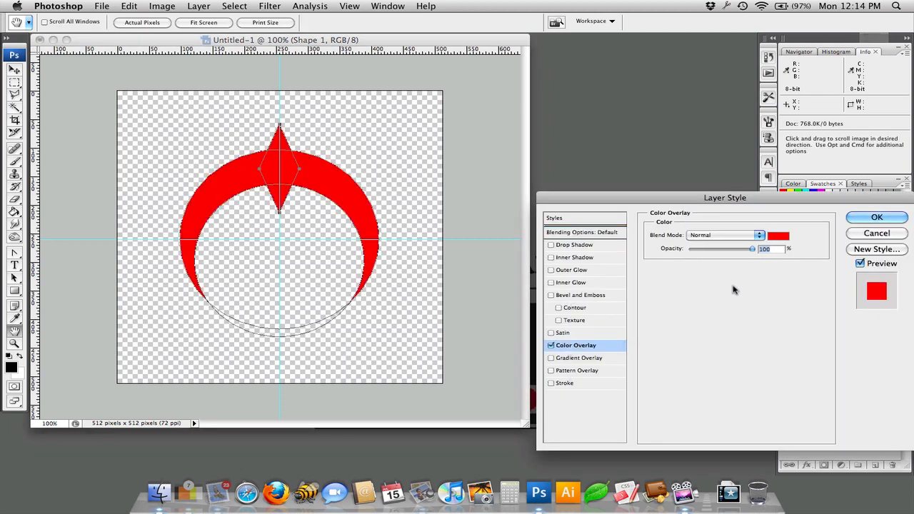
pyautogui.click(777, 235)
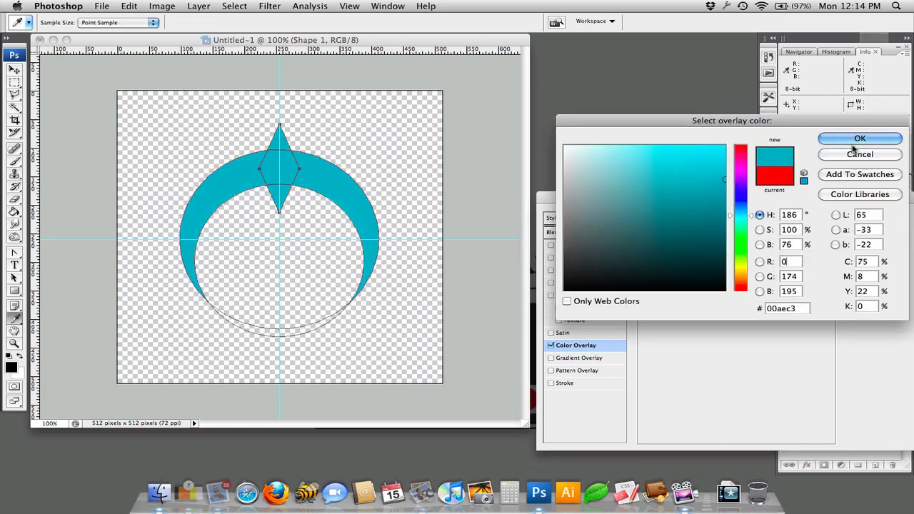
pyautogui.click(860, 138)
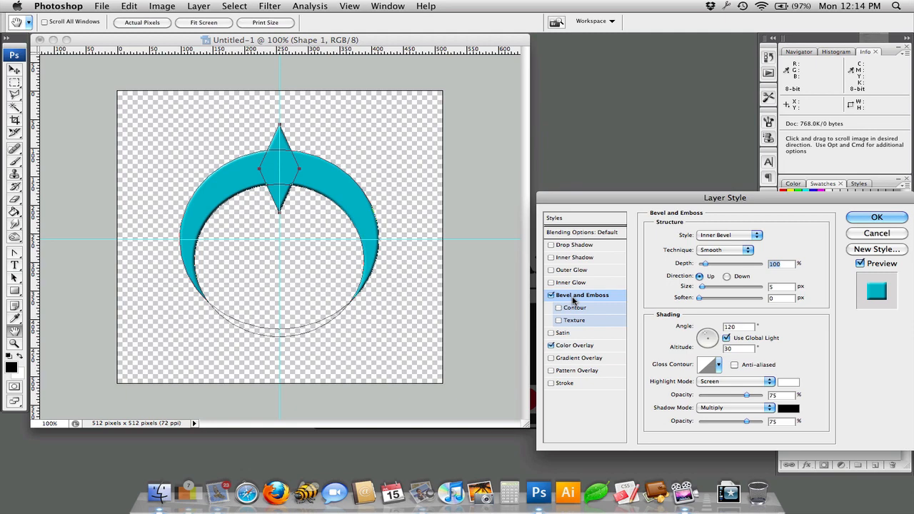
pyautogui.moveTo(559, 315)
pyautogui.write('18')
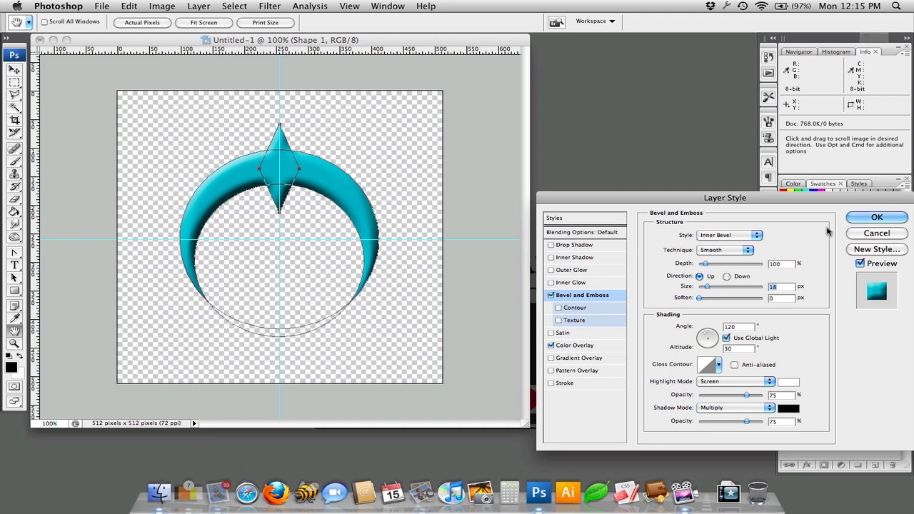
pyautogui.click(877, 216)
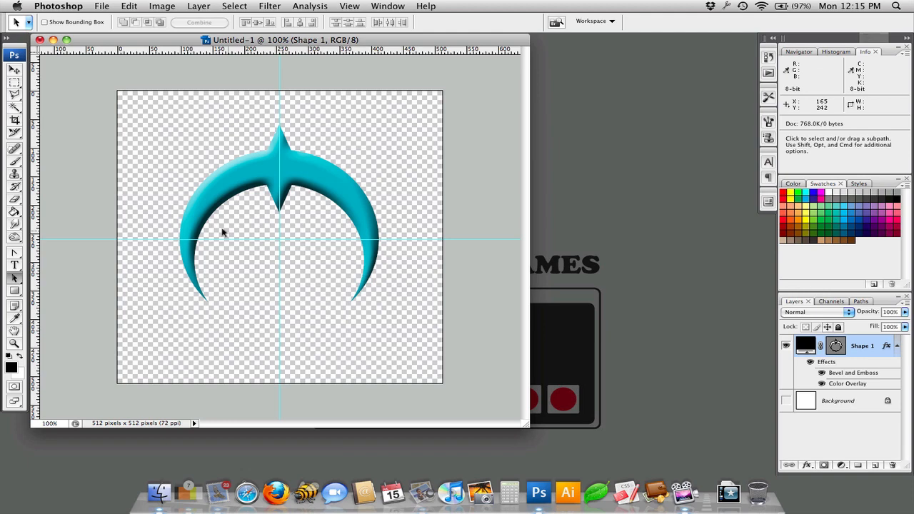
# Switch to the Ellipse shape tool to draw the inner circle.
pyautogui.click(13, 291)
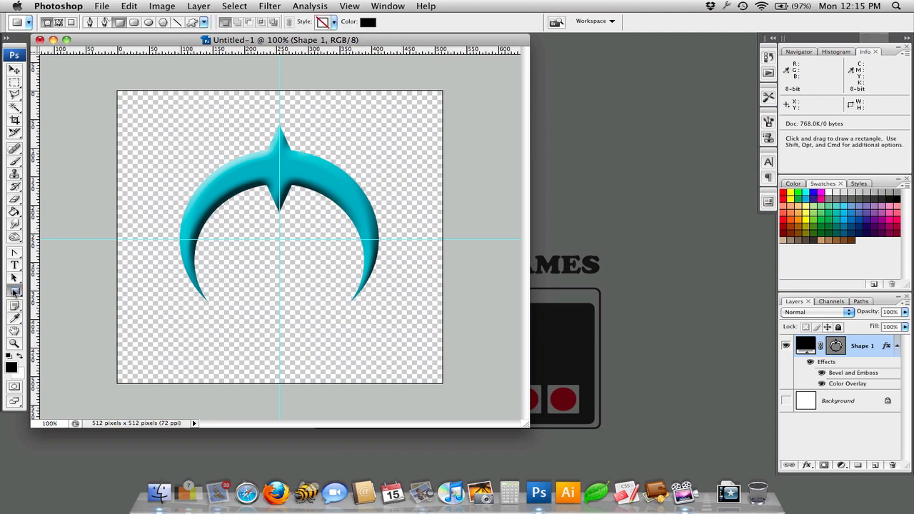
pyautogui.moveTo(280, 289)
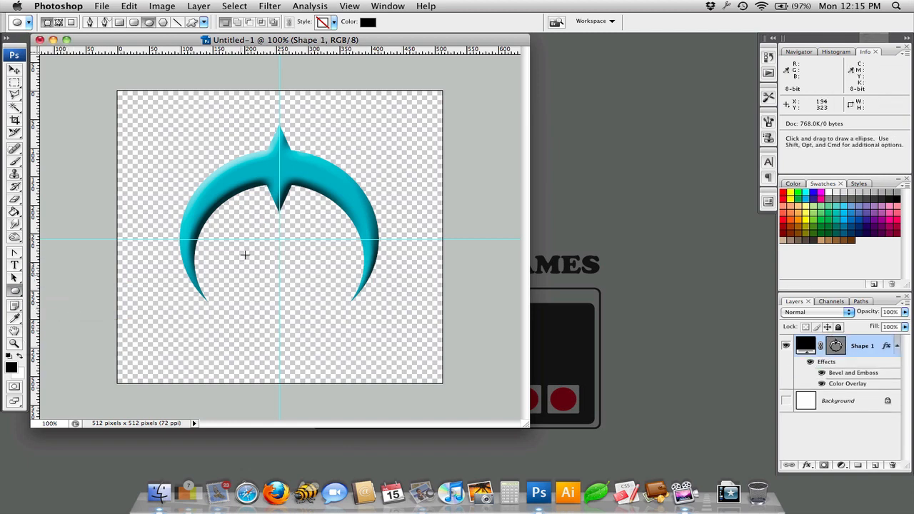
pyautogui.moveTo(279, 239)
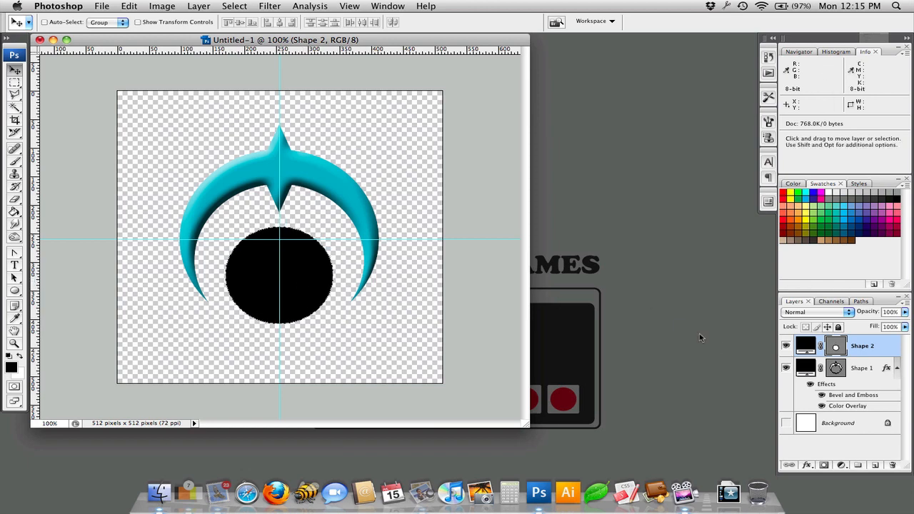
pyautogui.moveTo(696, 336)
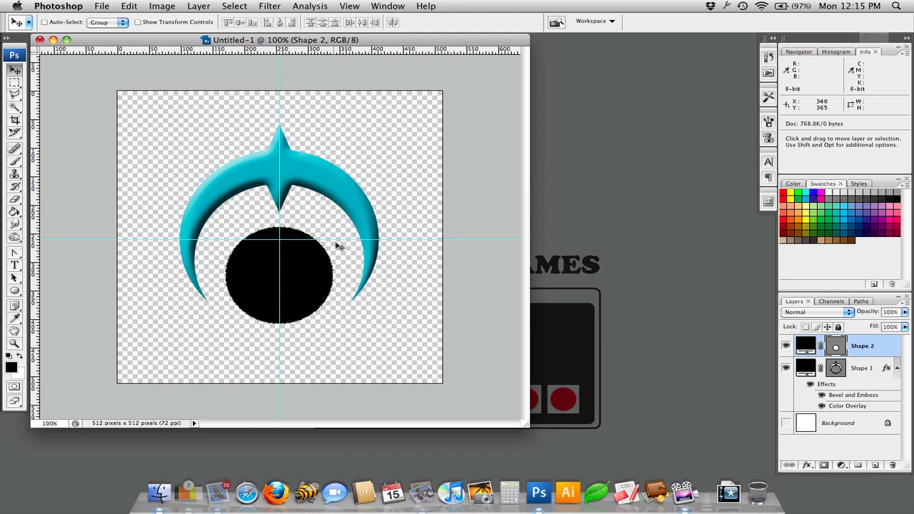
pyautogui.moveTo(371, 320)
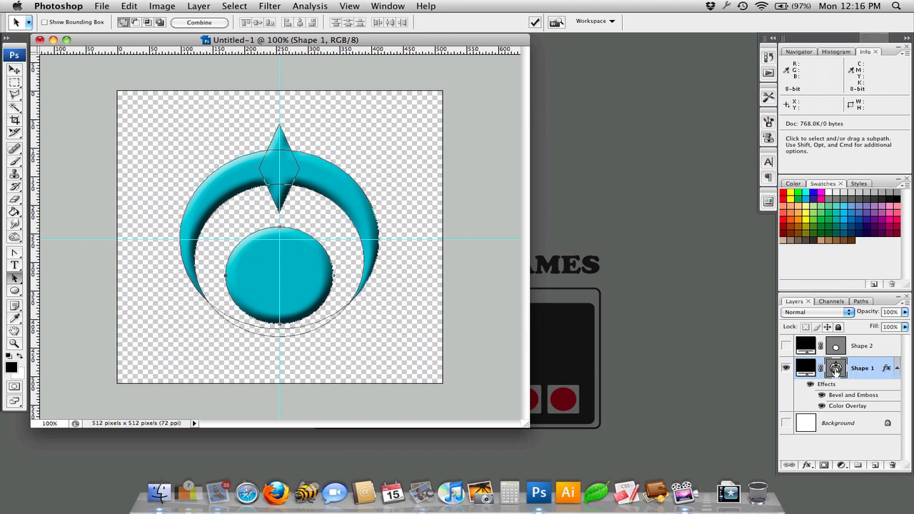
pyautogui.moveTo(325, 307)
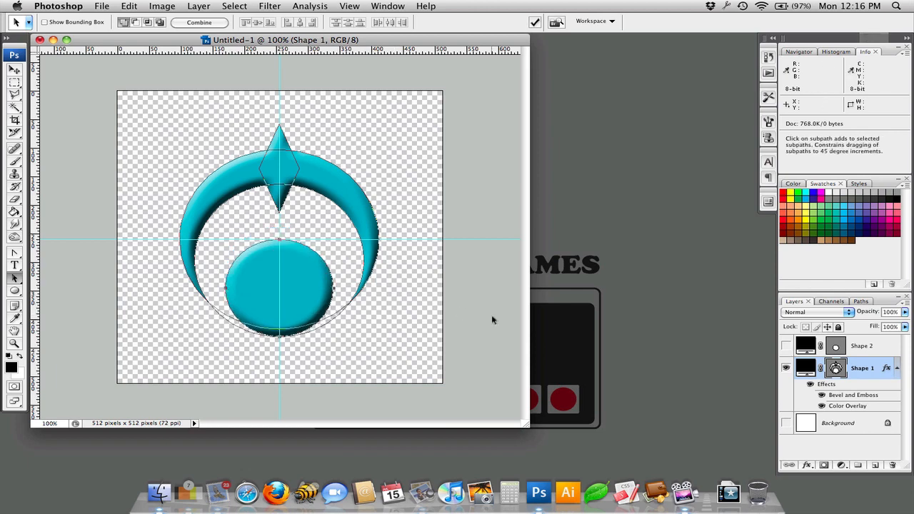
pyautogui.moveTo(329, 313)
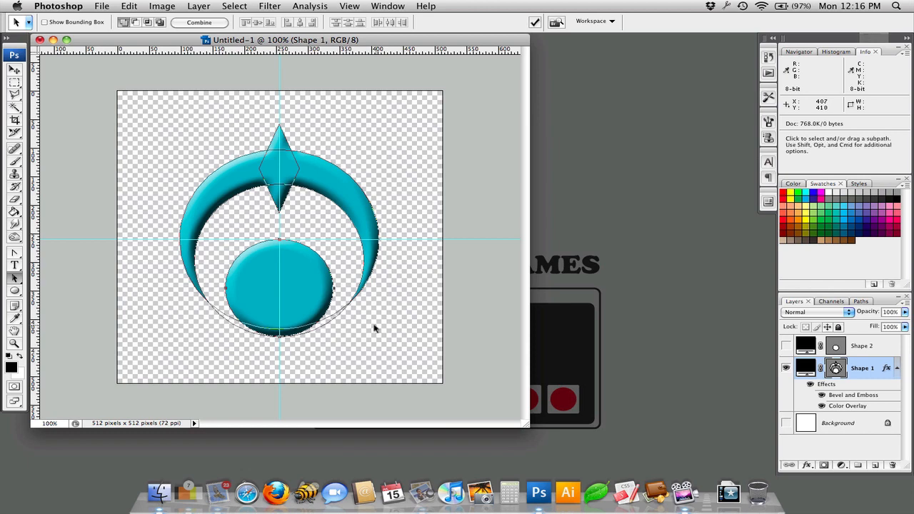
pyautogui.moveTo(403, 339)
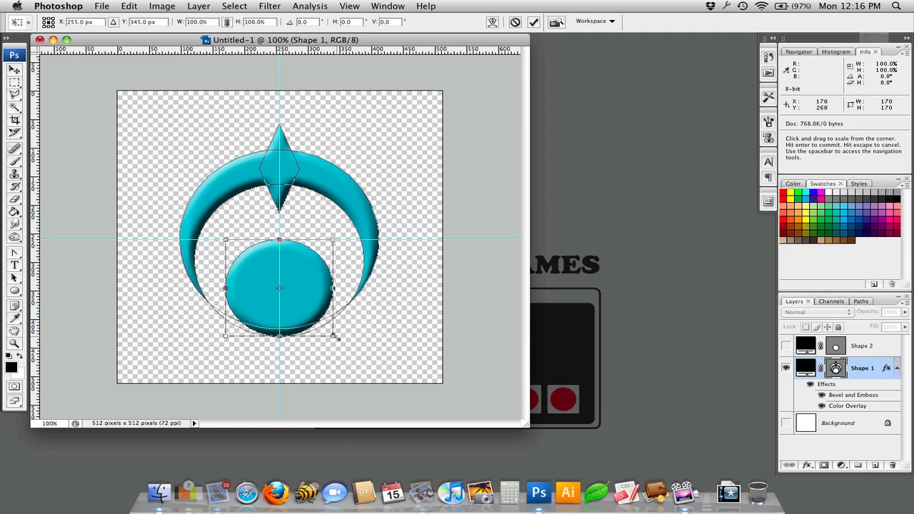
# Shrink a copy of the circle into a subtracted hole, then hide the path outlines.
pyautogui.moveTo(333, 335); pyautogui.dragTo(305, 309)
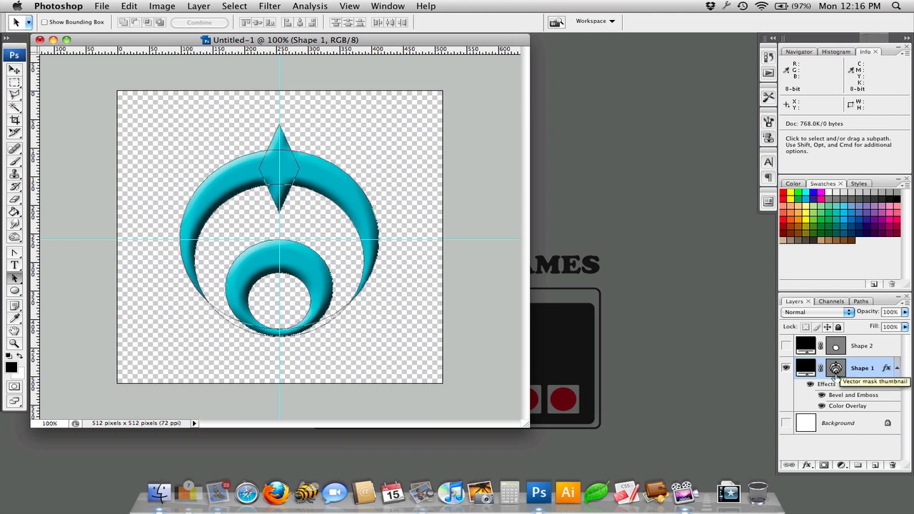
pyautogui.click(835, 368)
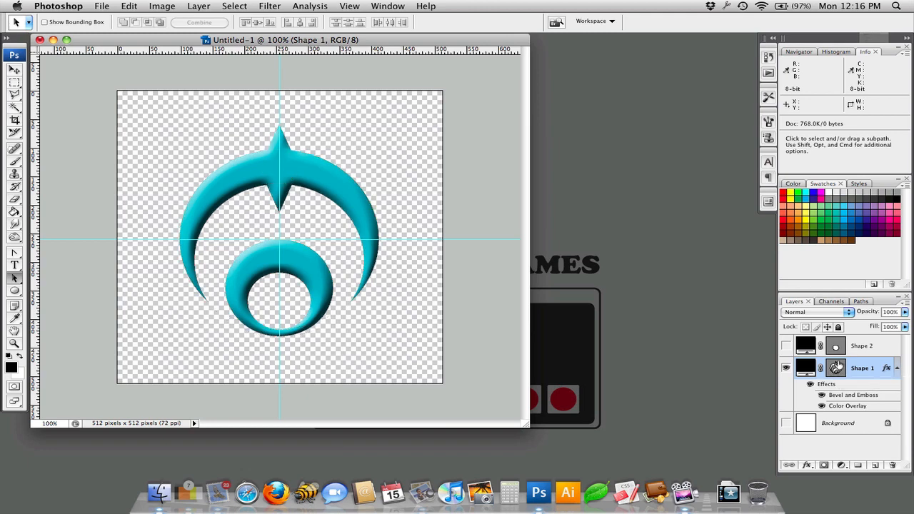
pyautogui.moveTo(834, 368)
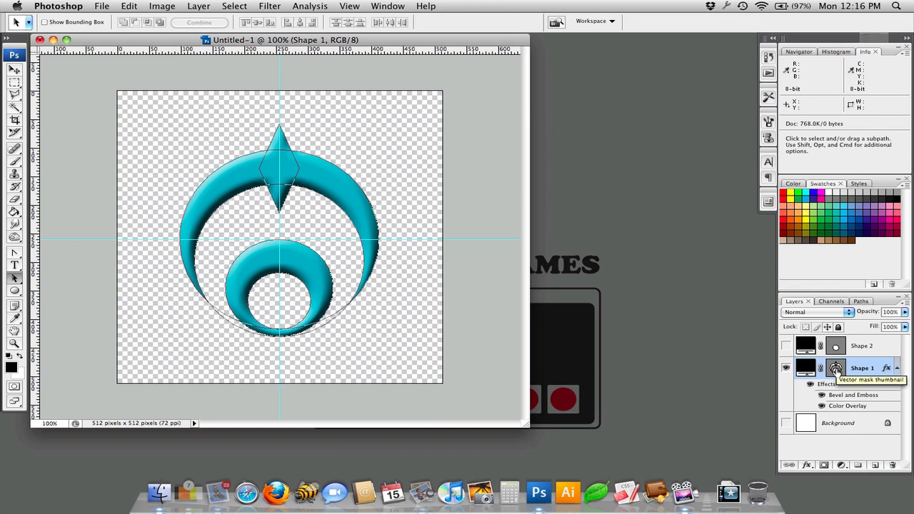
pyautogui.click(835, 367)
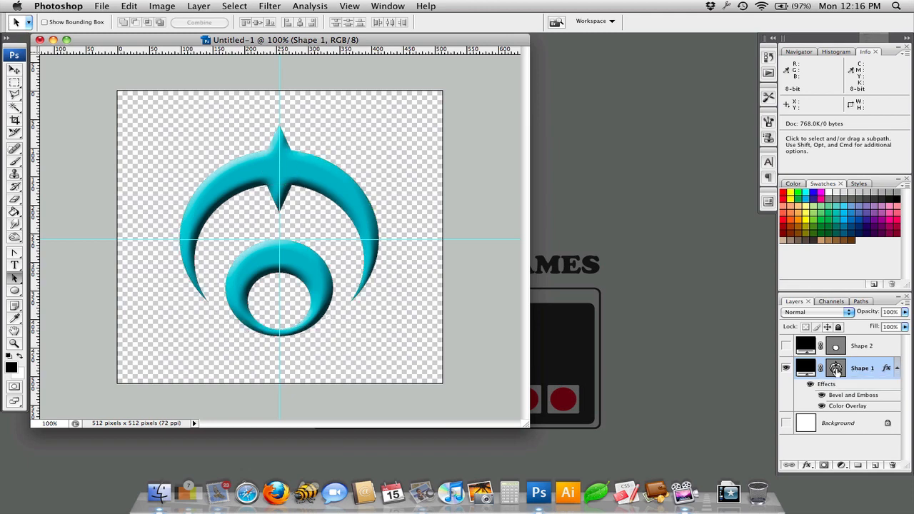